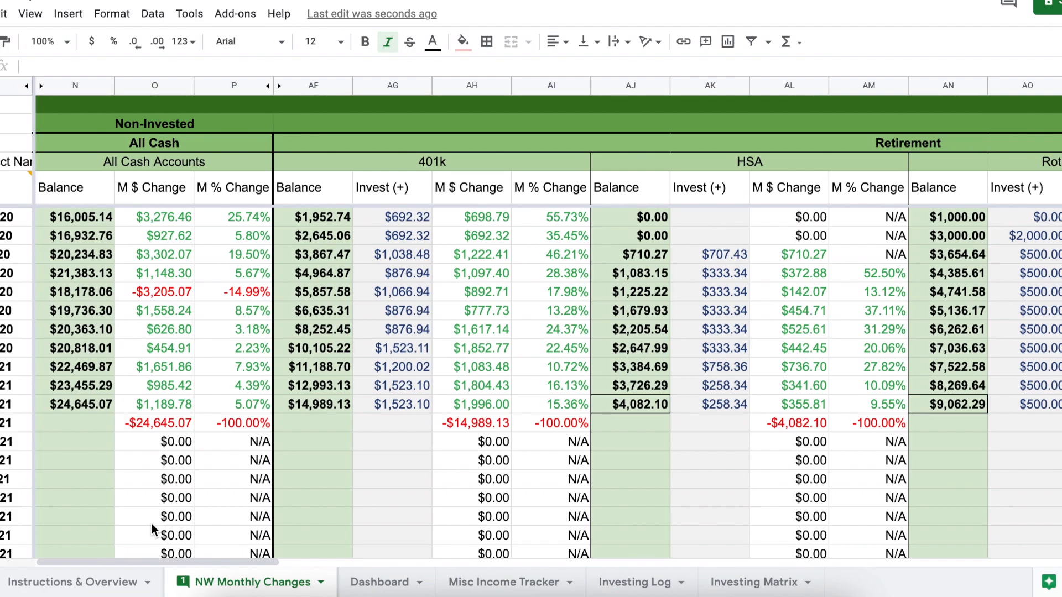
Step: Review the March 2021 cash, HSA and Roth IRA balances and contributions on the tracker
left_click(79, 405)
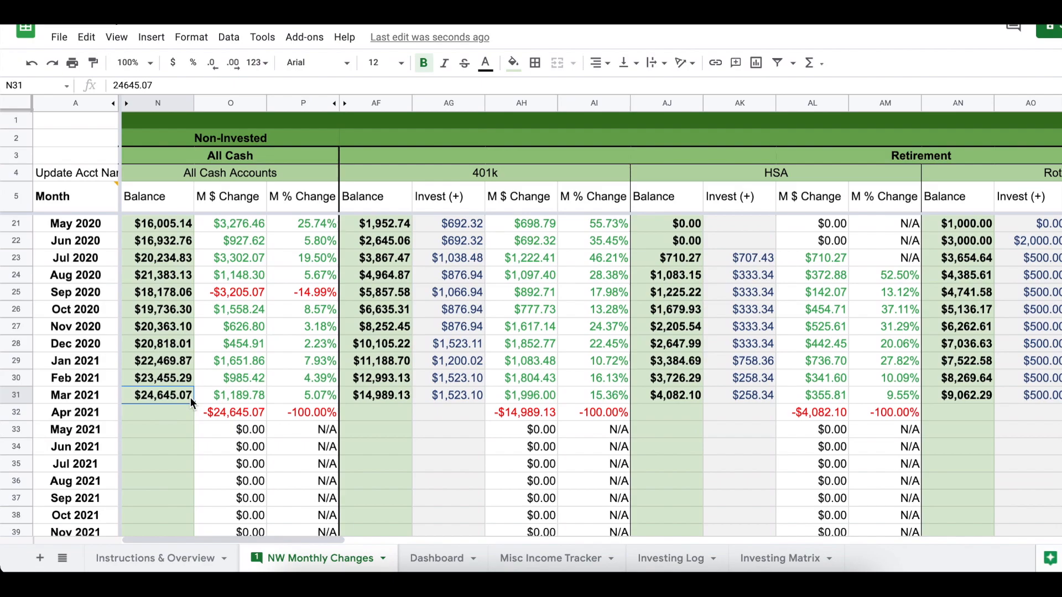
mouse_move(166, 398)
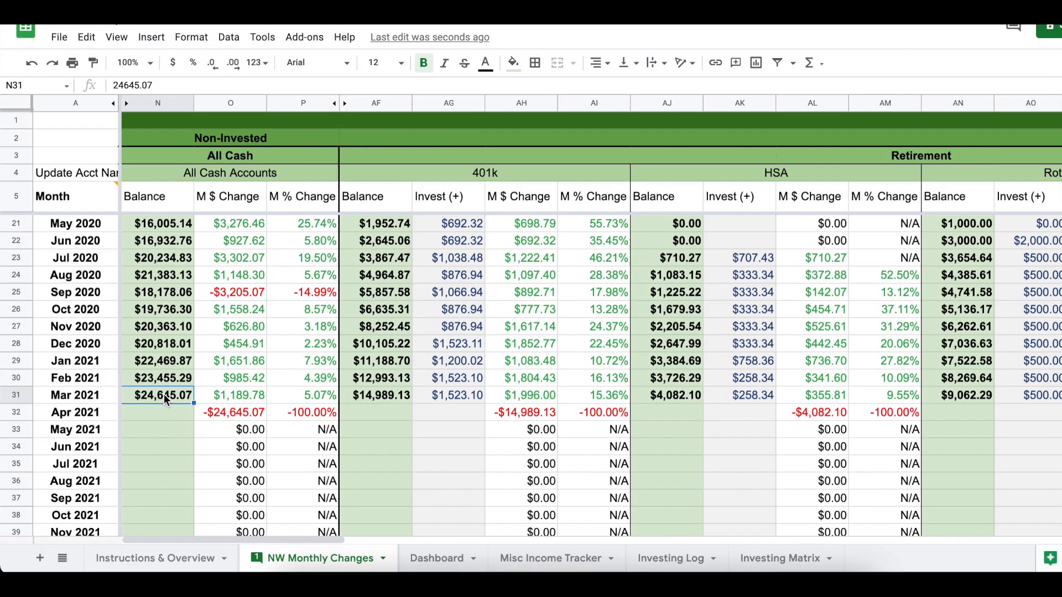
mouse_move(179, 460)
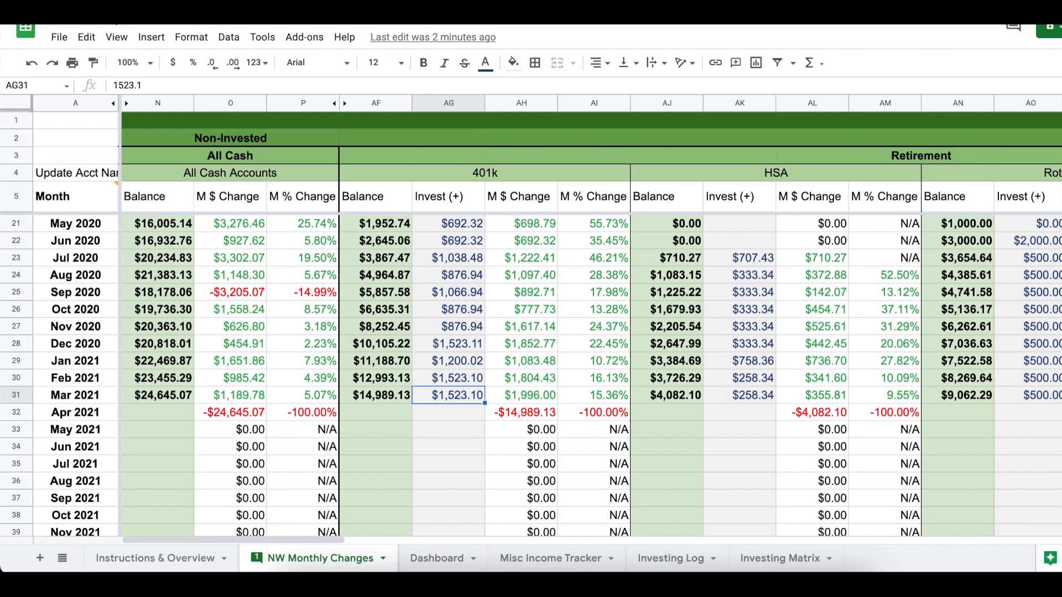
left_click(521, 395)
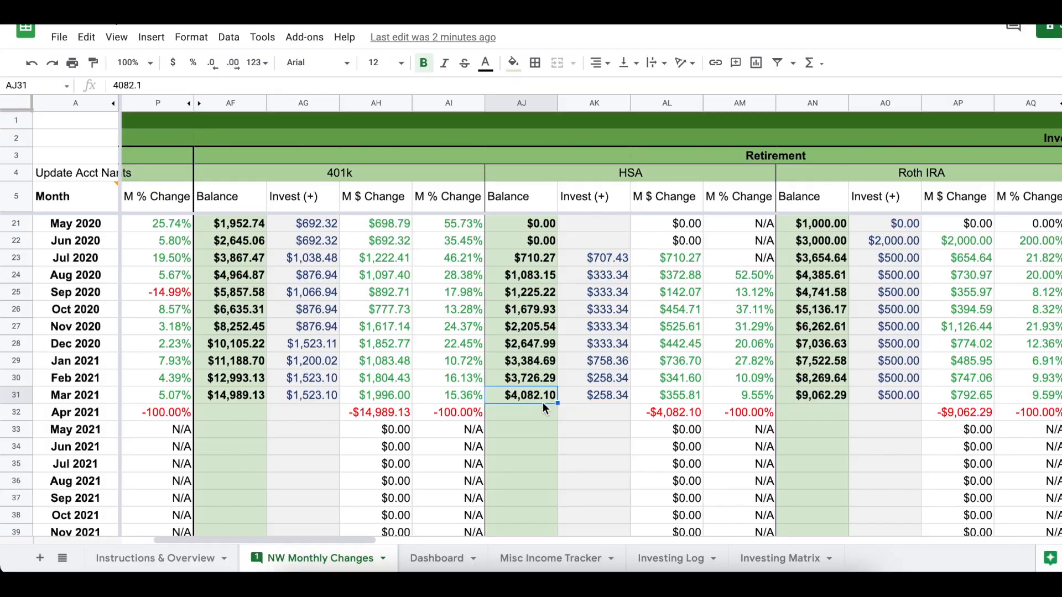
scroll("left", 3)
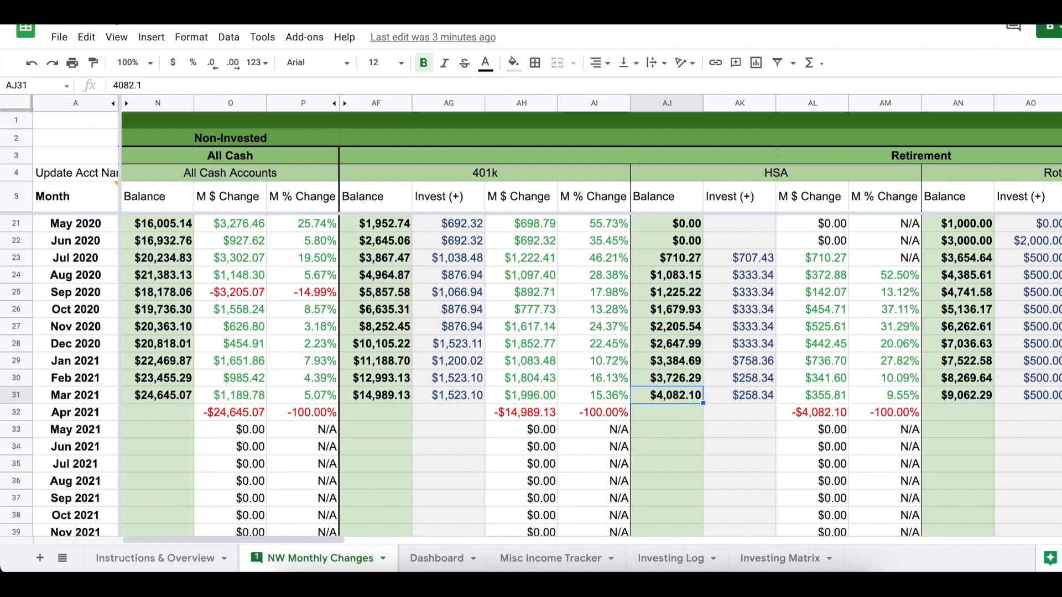
left_click(739, 395)
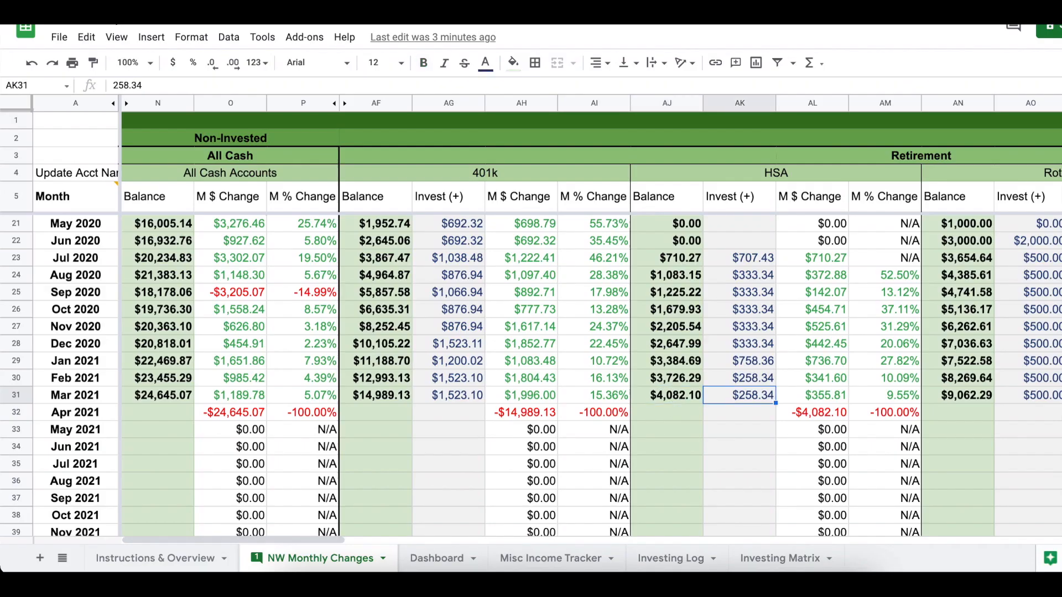
left_click(811, 395)
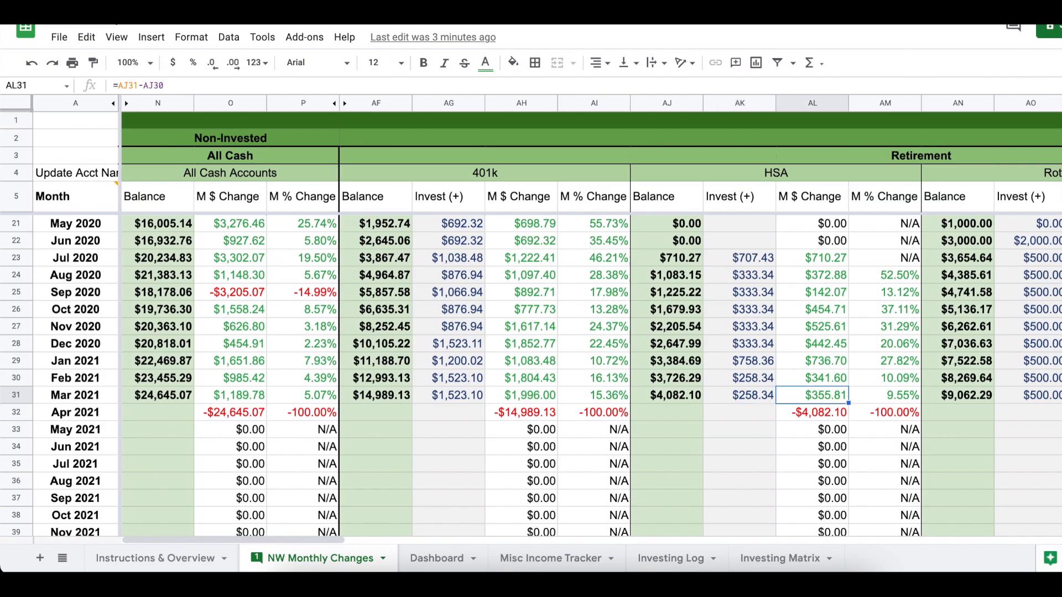
scroll("right", 3)
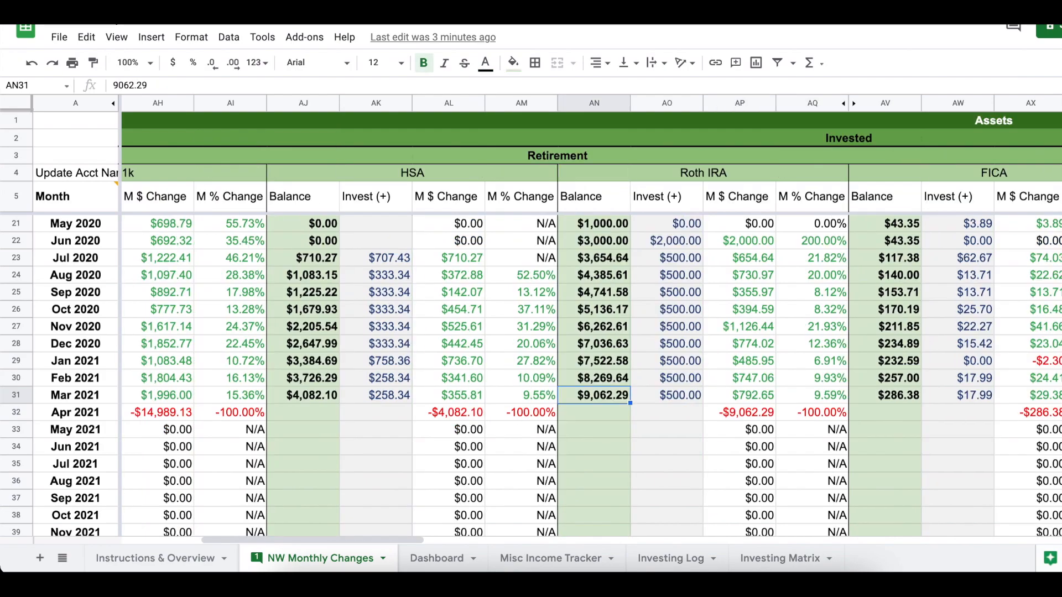
left_click(666, 395)
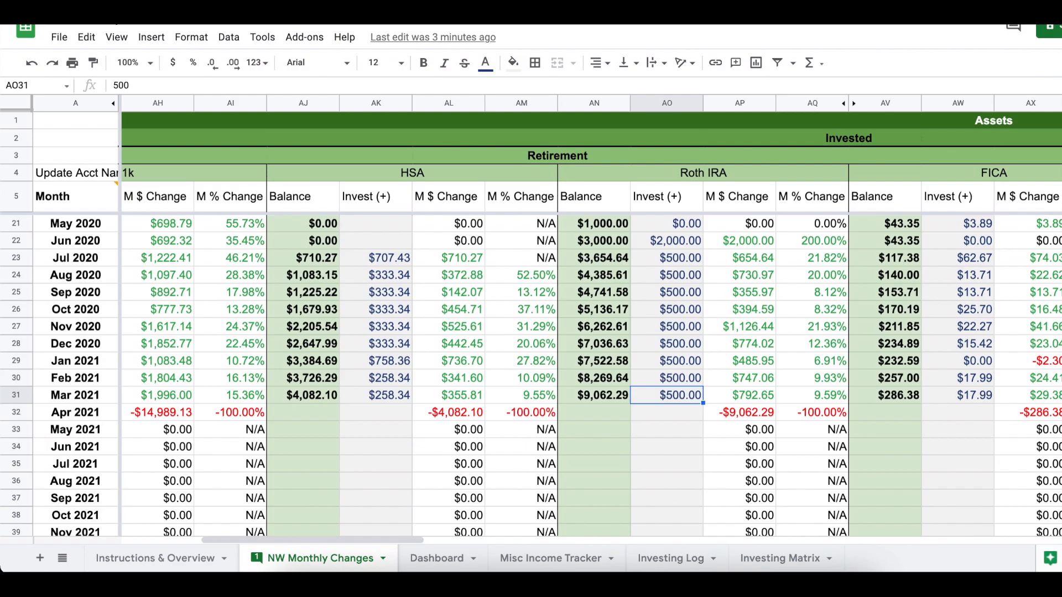
left_click(594, 395)
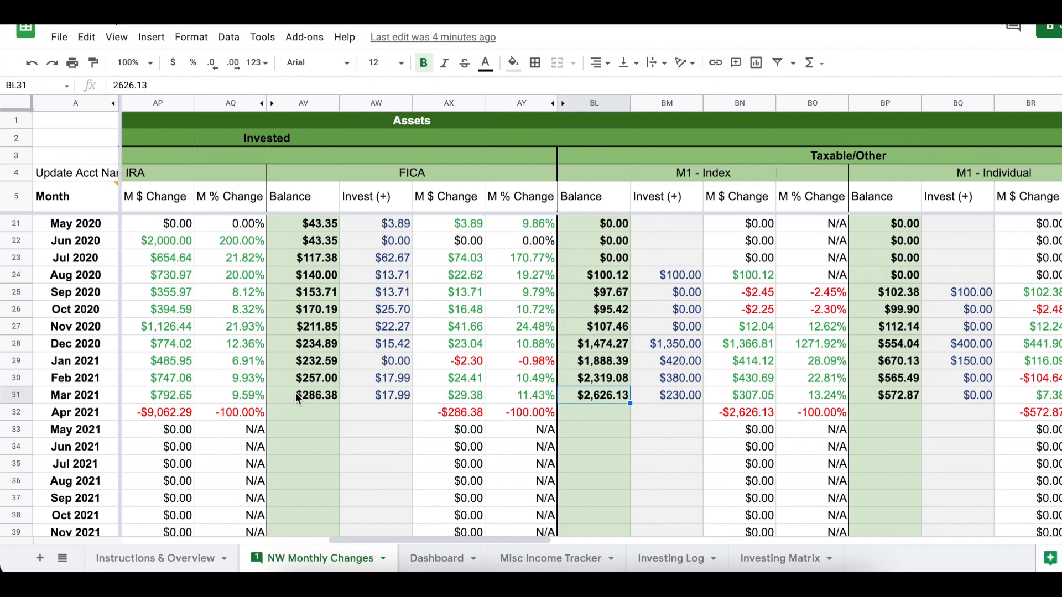
Step: Review March 2021 total assets, credit card, net worth and cumulative/year-to-date changes
left_click(898, 395)
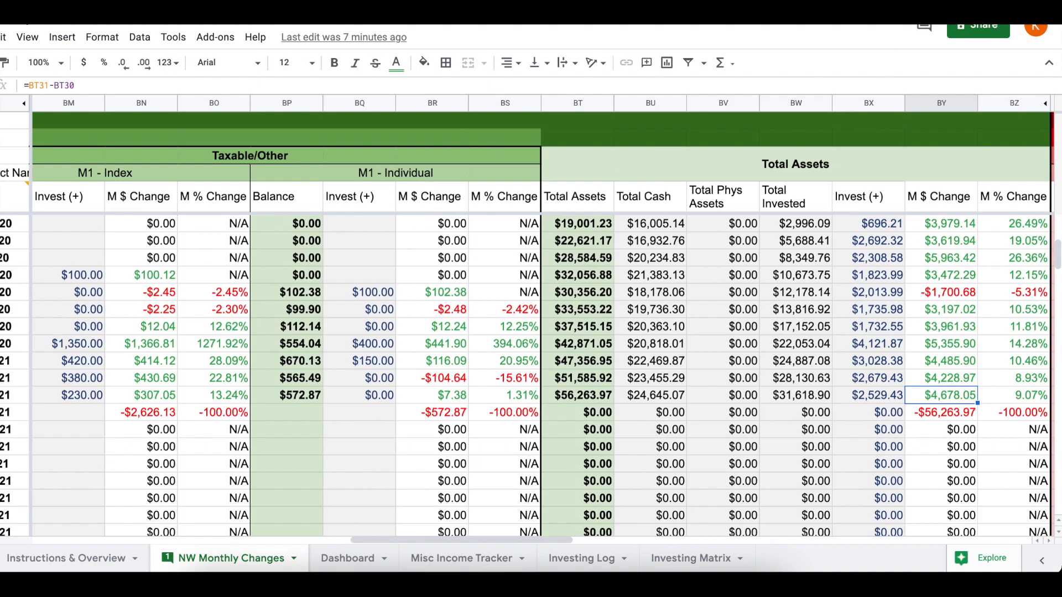
left_click(1013, 395)
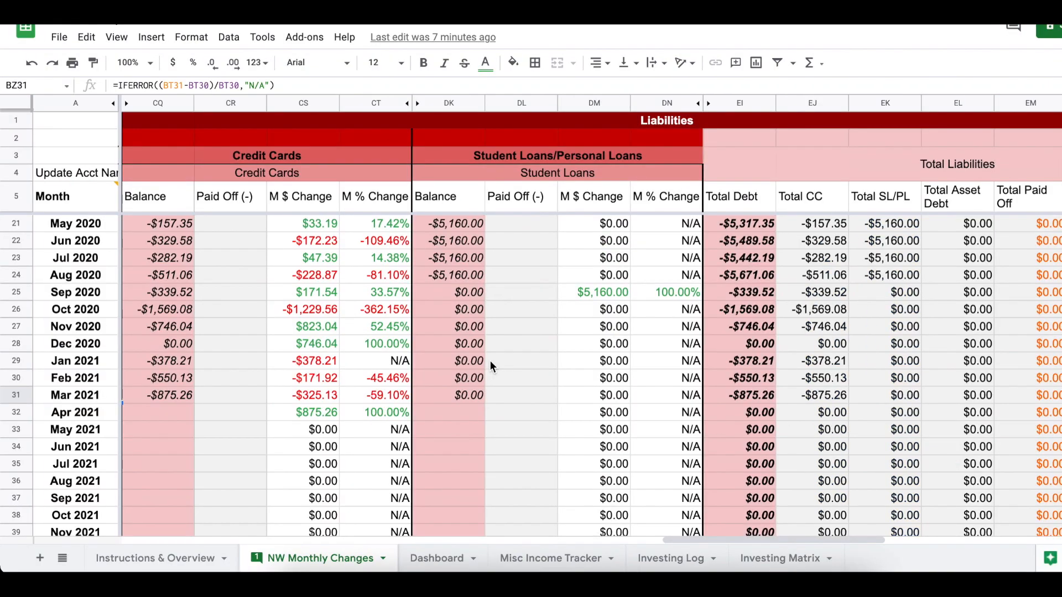
left_click(168, 395)
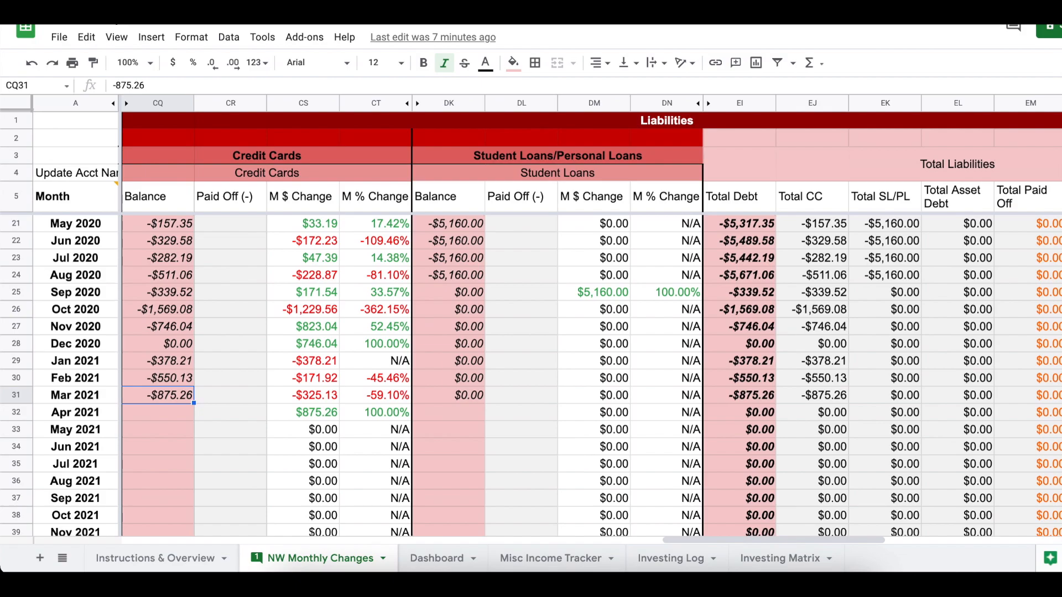
left_click(230, 396)
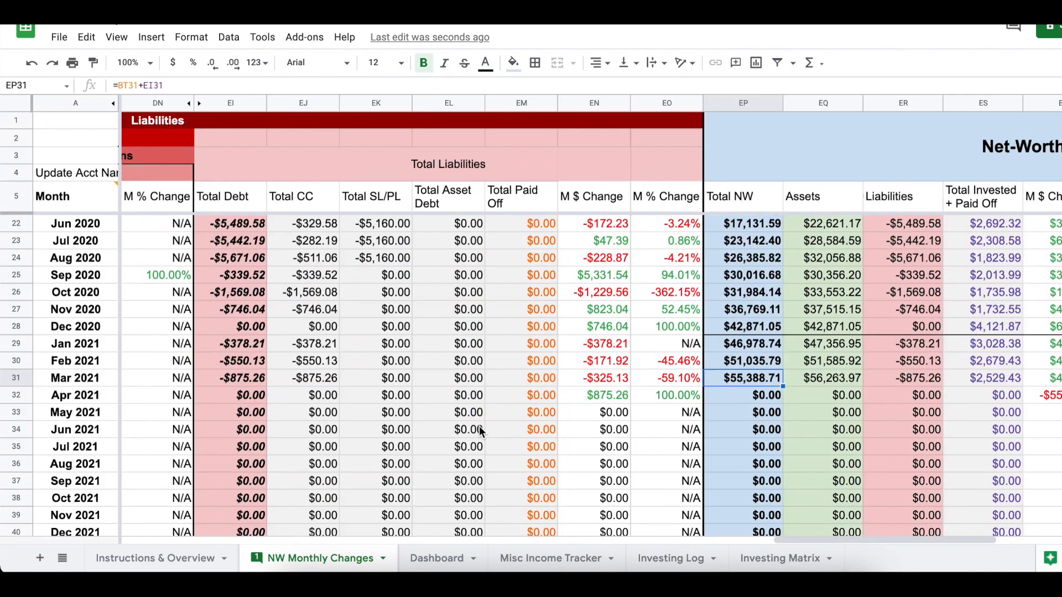
scroll("right", 3)
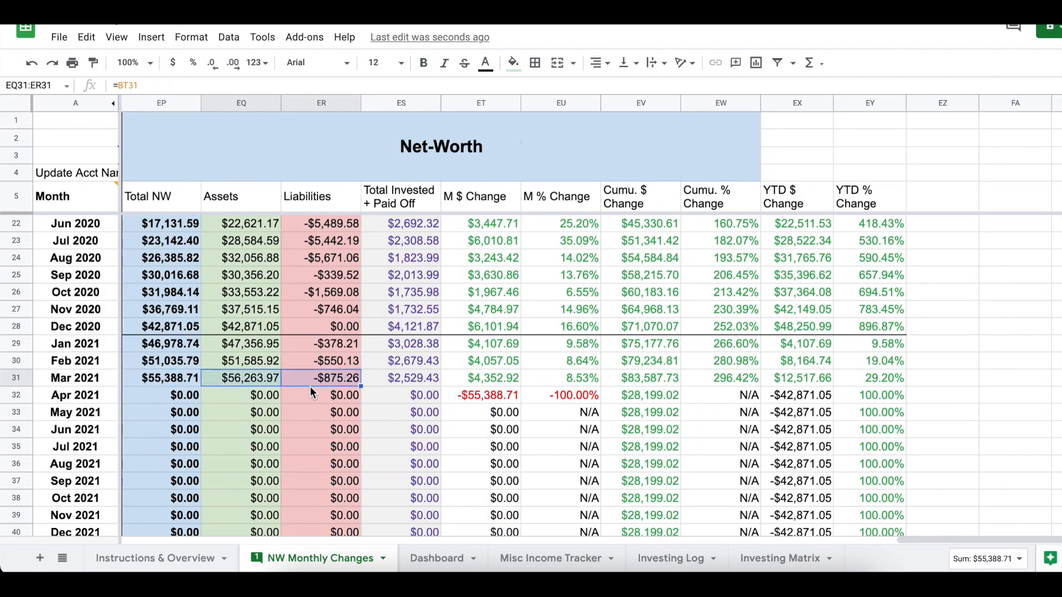
mouse_move(176, 378)
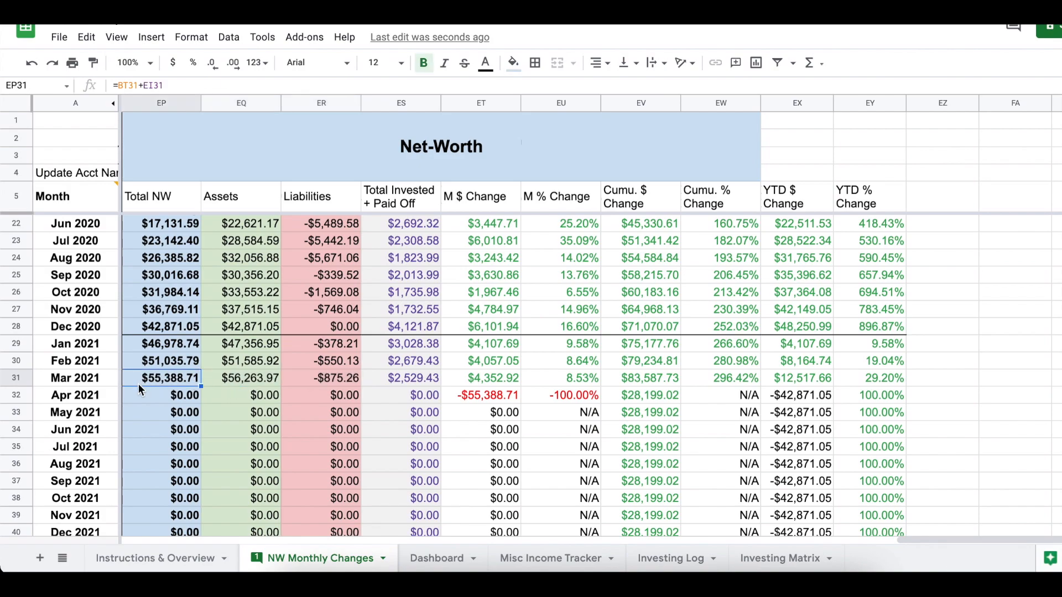
mouse_move(370, 393)
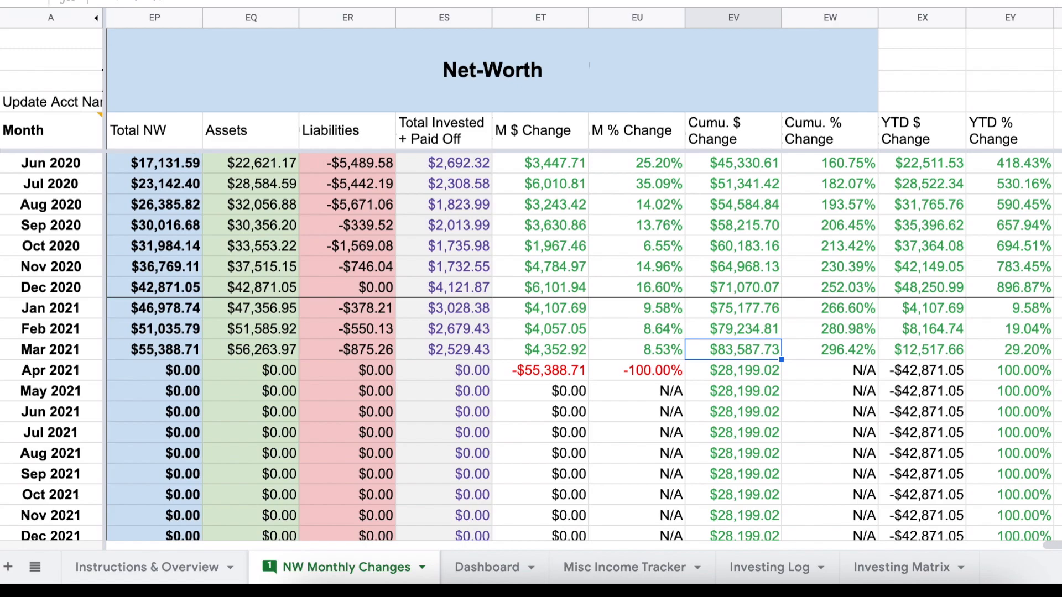
left_click(830, 350)
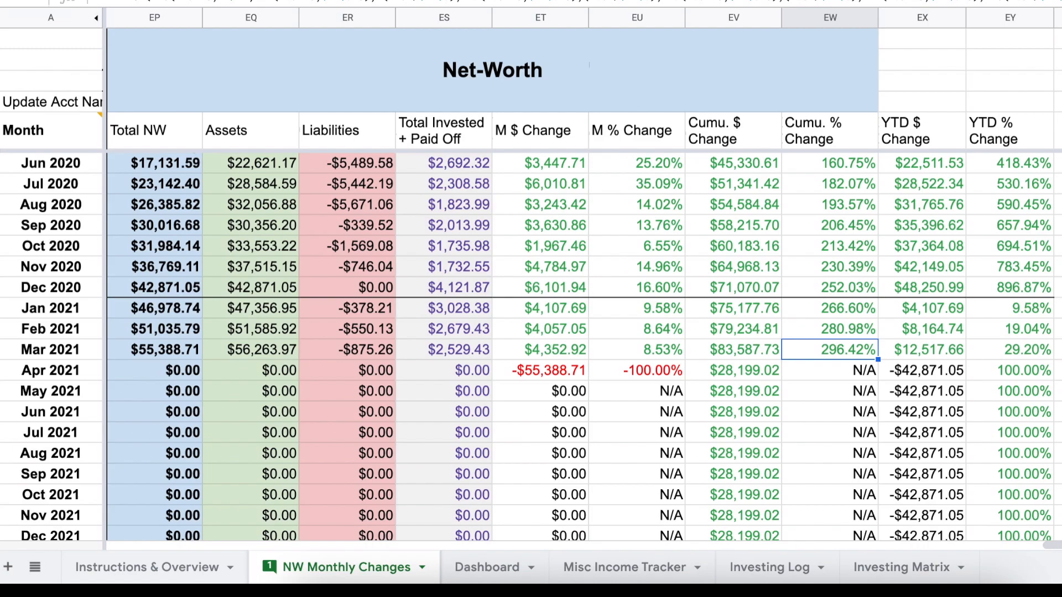
left_click(921, 350)
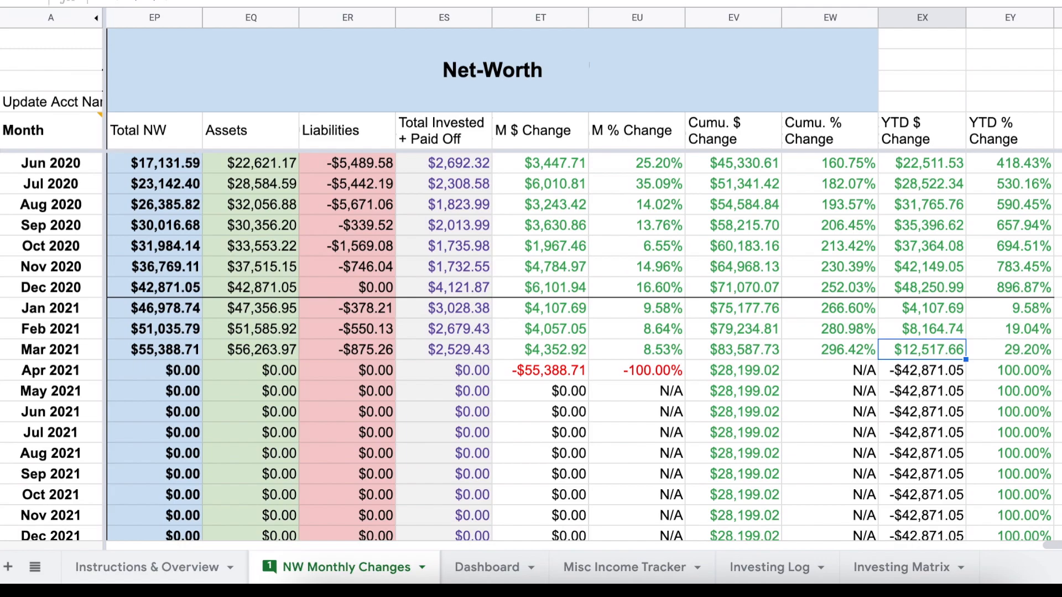
left_click(1010, 350)
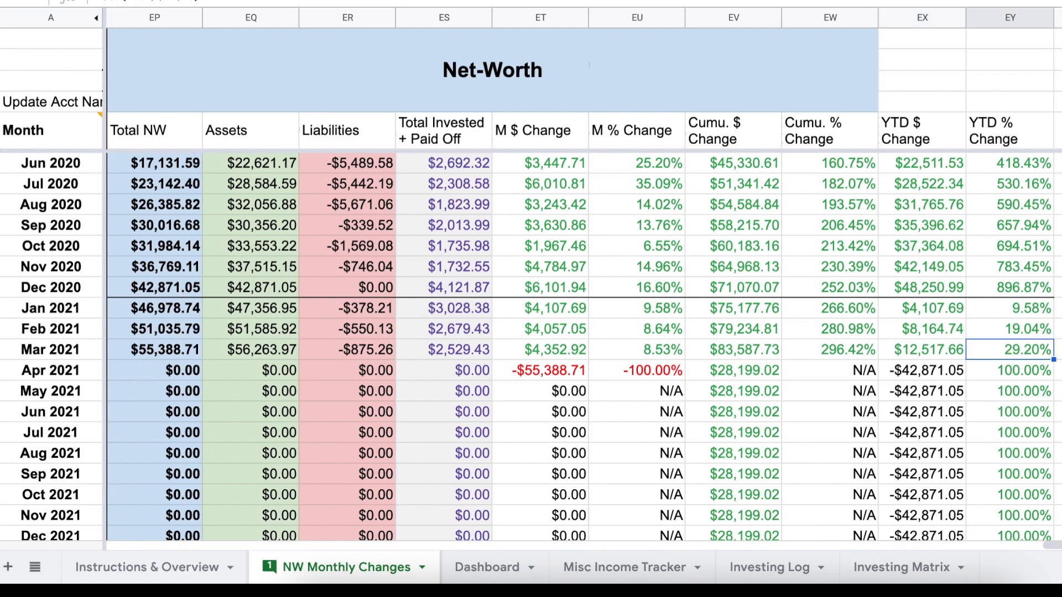
mouse_move(472, 568)
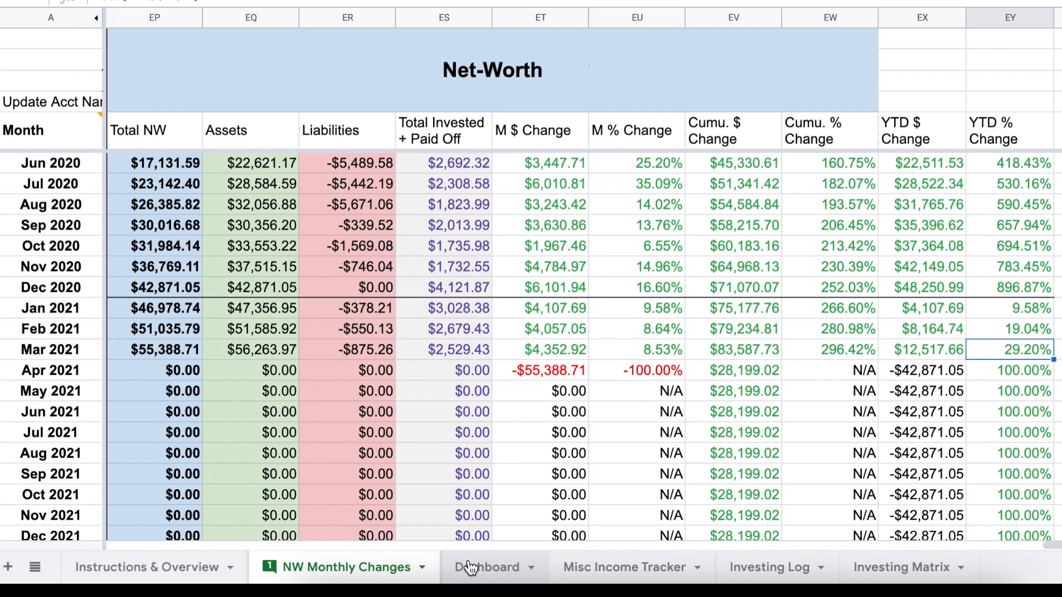
Step: Set the Dashboard month selector to 3/1/2021 and bring the Assets and Liabilities charts into view
left_click(487, 567)
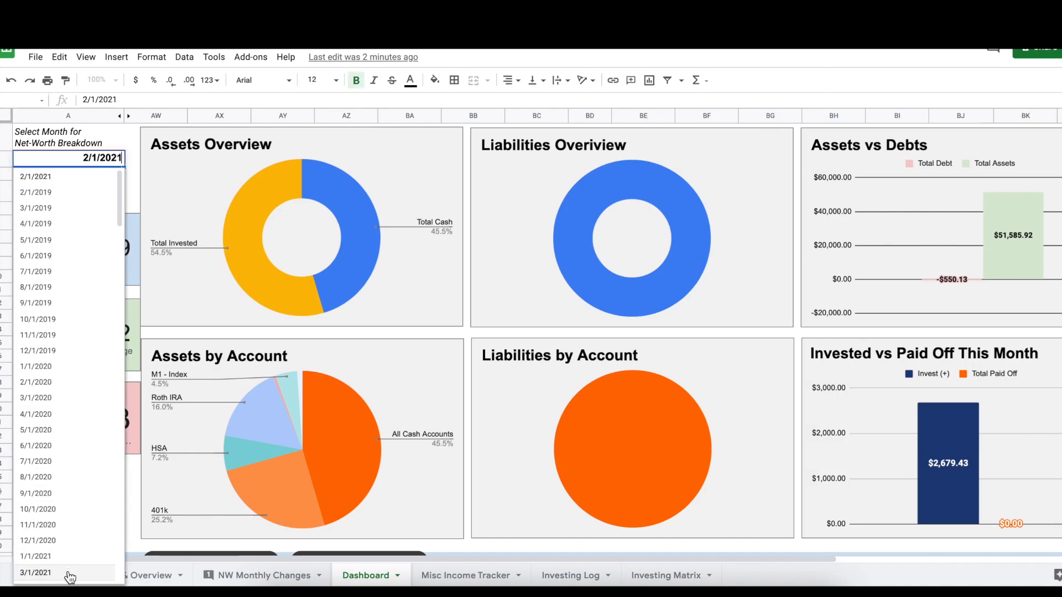
left_click(34, 572)
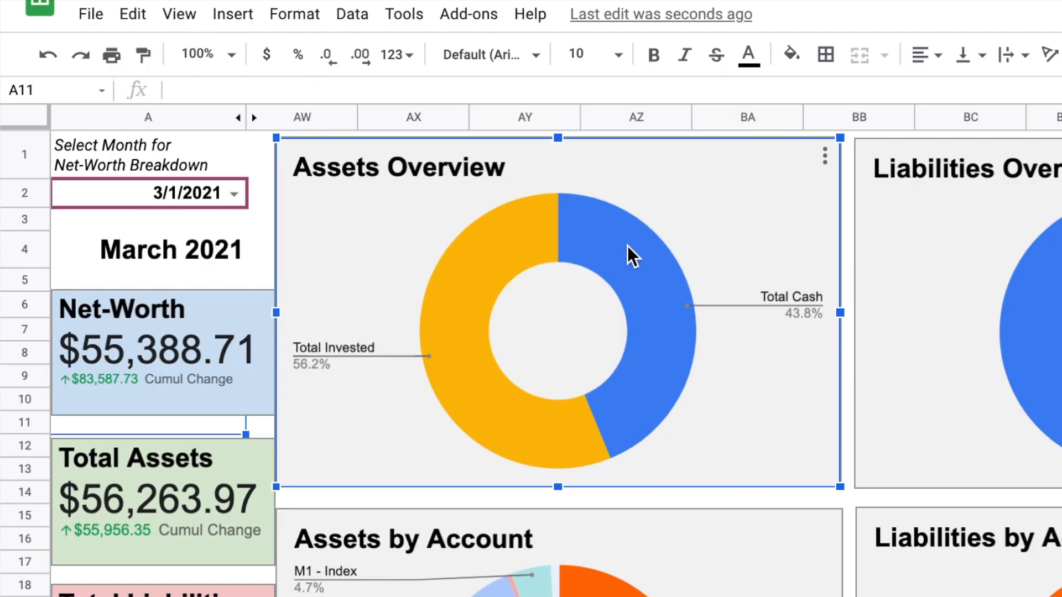
scroll("down", 3)
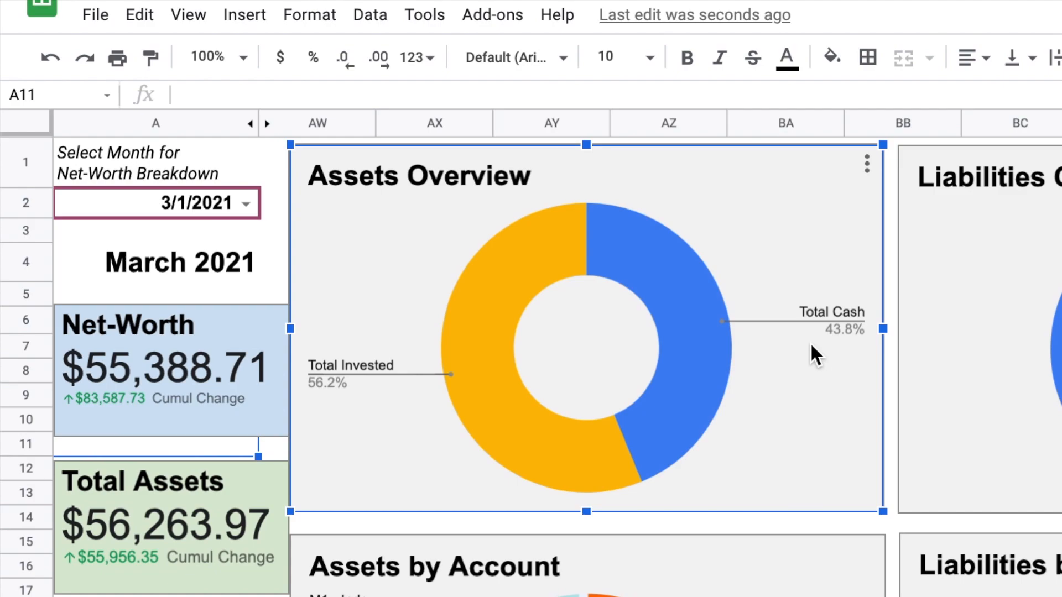
mouse_move(827, 338)
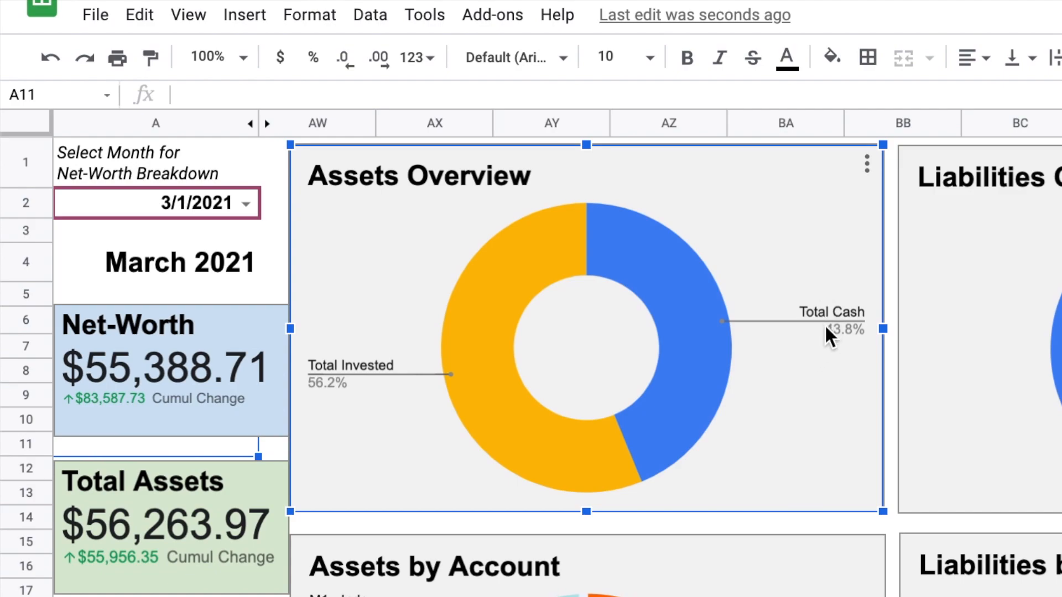
mouse_move(779, 457)
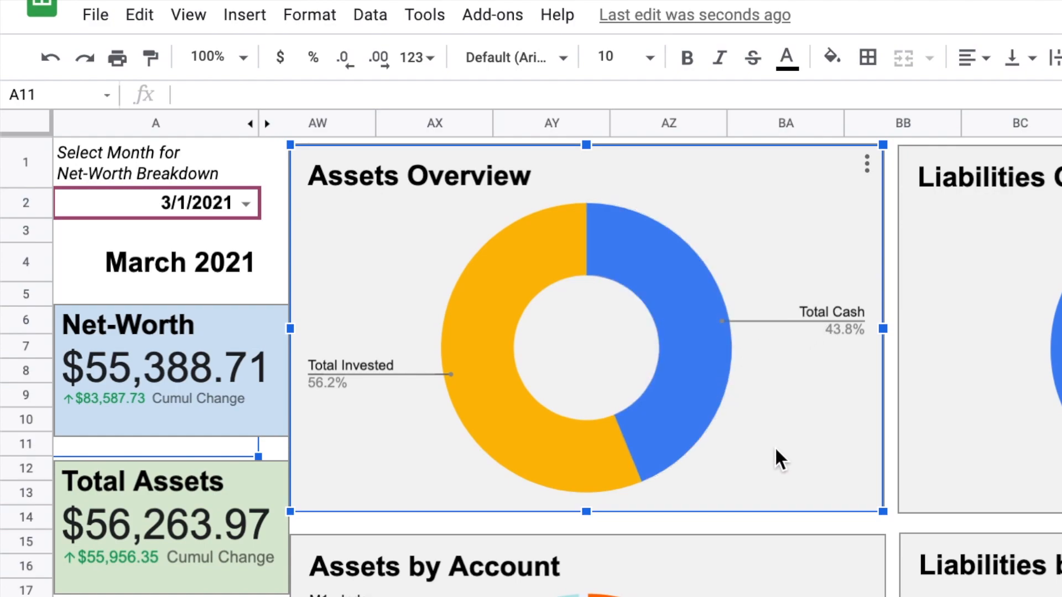
mouse_move(759, 390)
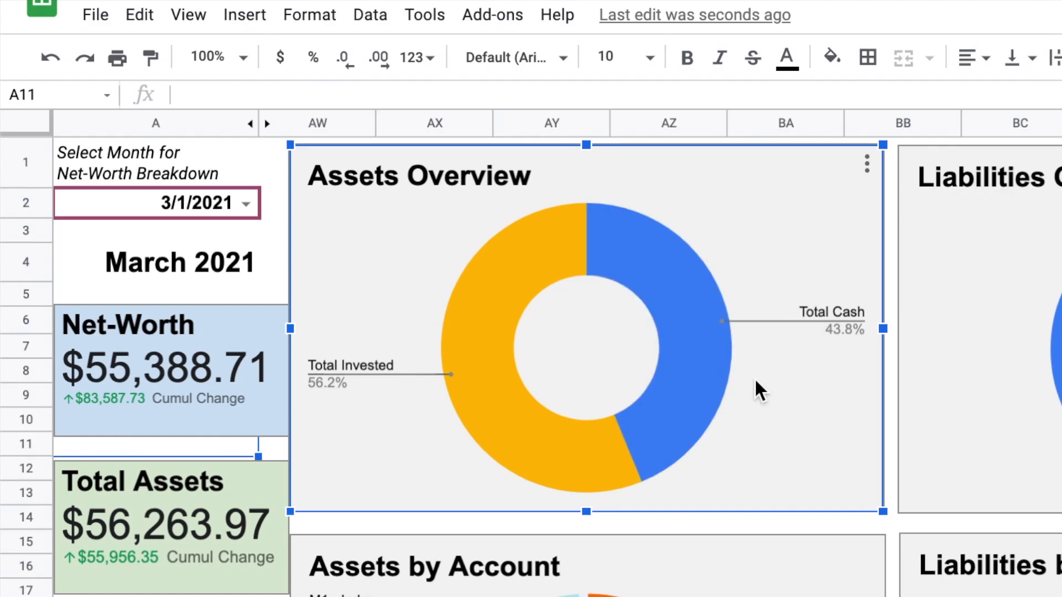
mouse_move(765, 391)
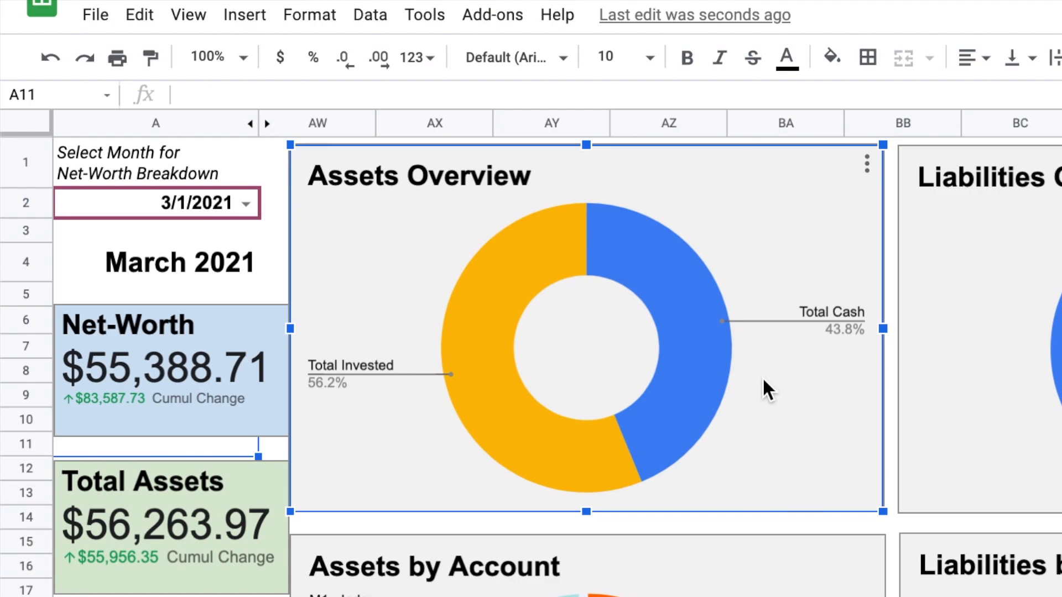
scroll("down", 3)
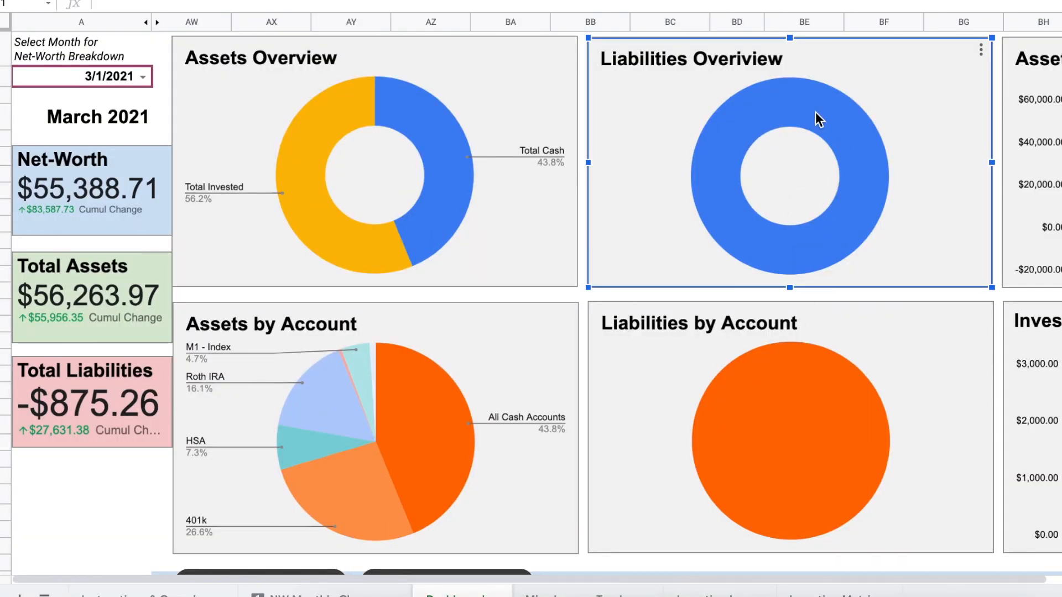
mouse_move(817, 456)
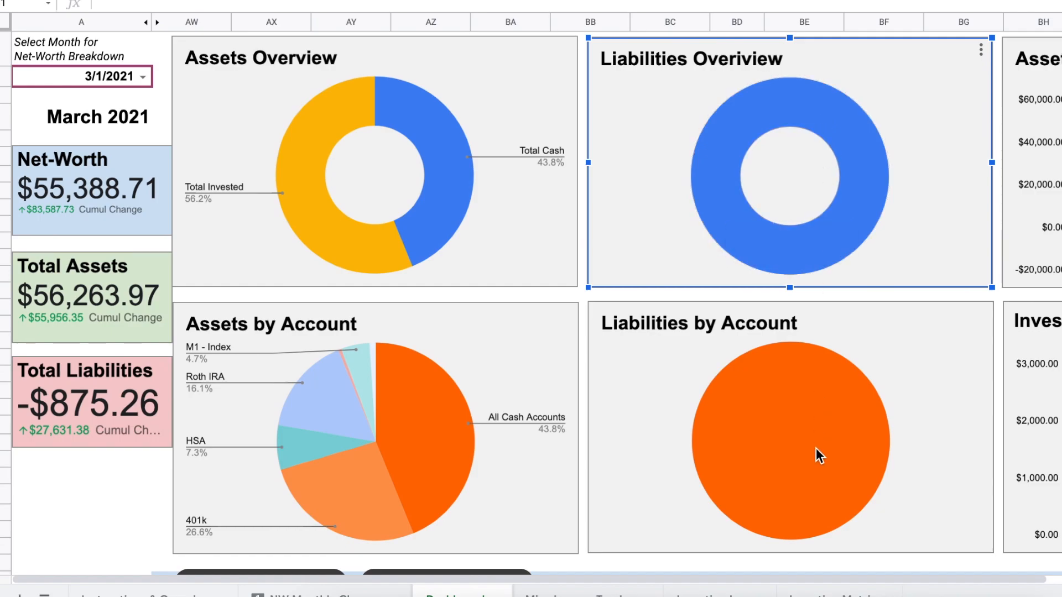
scroll("down", 3)
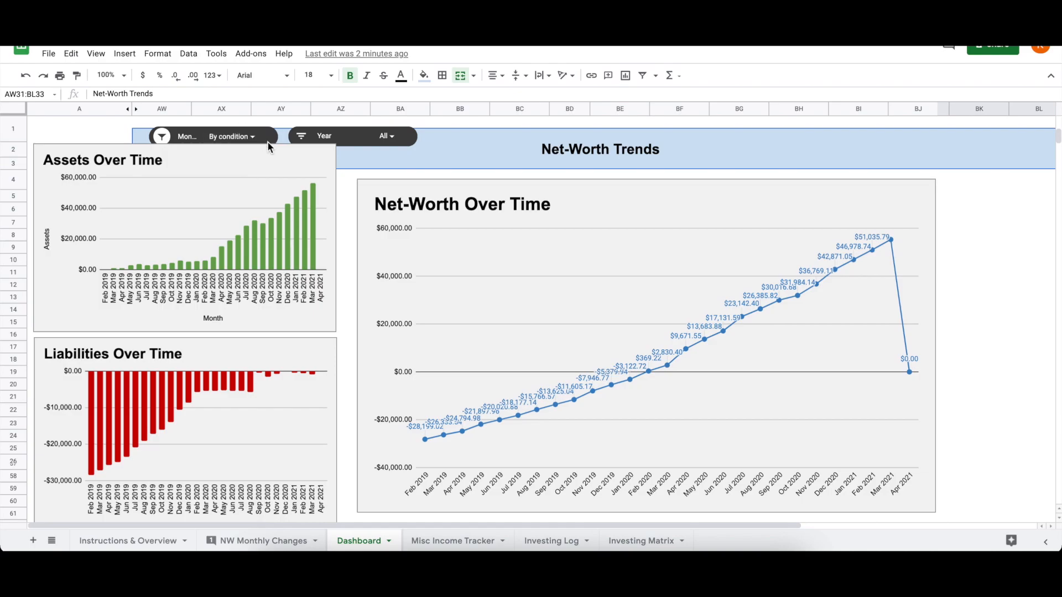
Step: Review the Net-Worth Trends charts with the year filter covering all years
left_click(211, 135)
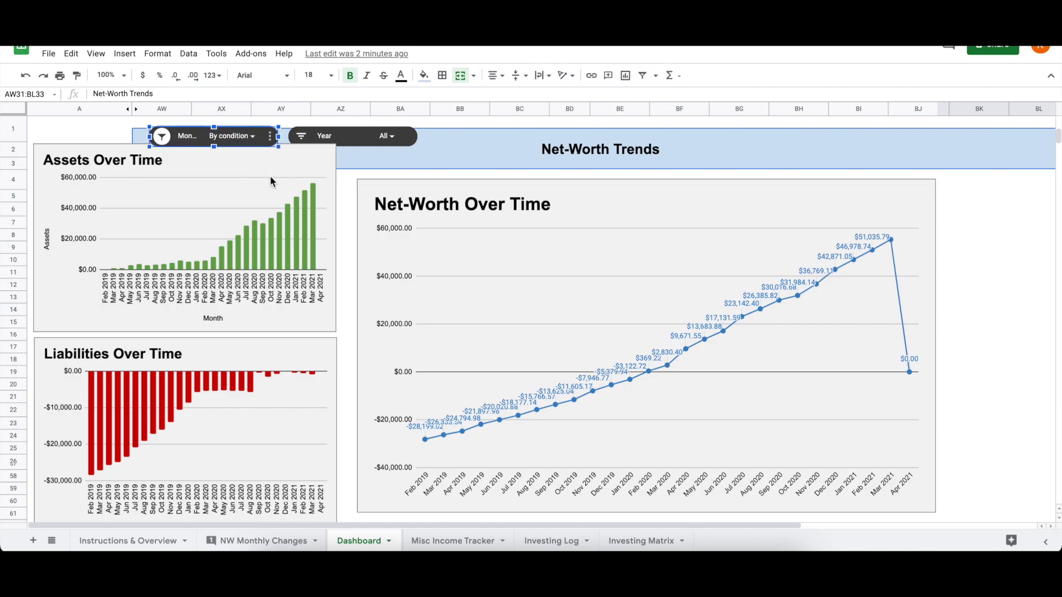
mouse_move(701, 356)
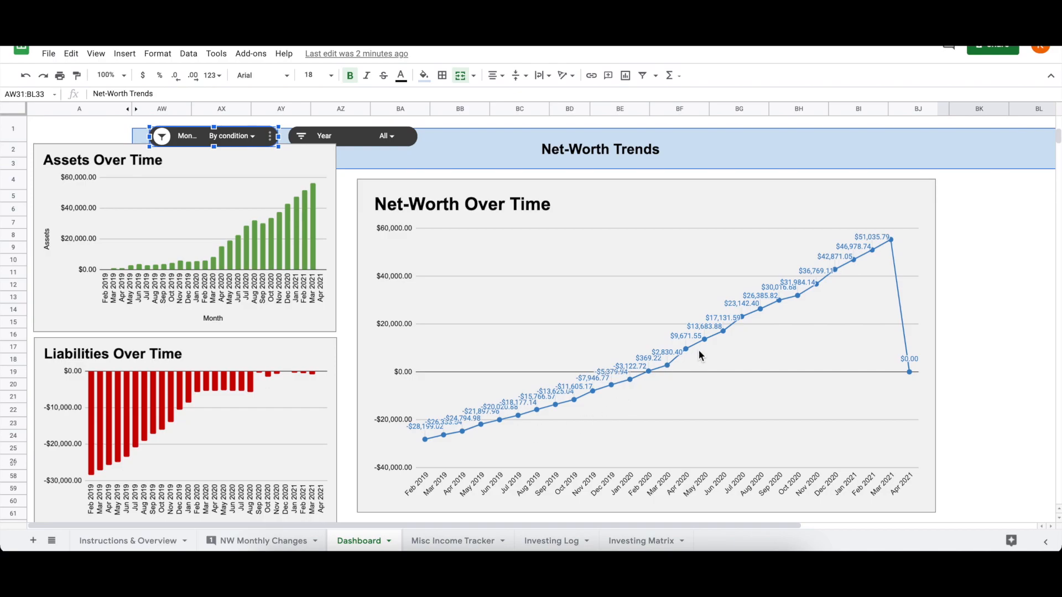
mouse_move(852, 234)
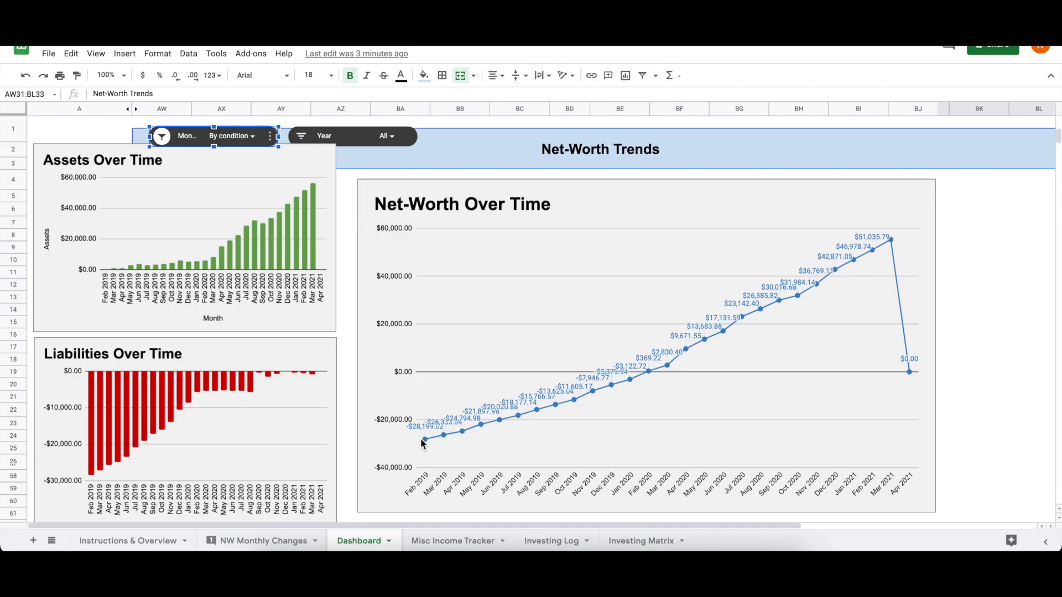
mouse_move(892, 238)
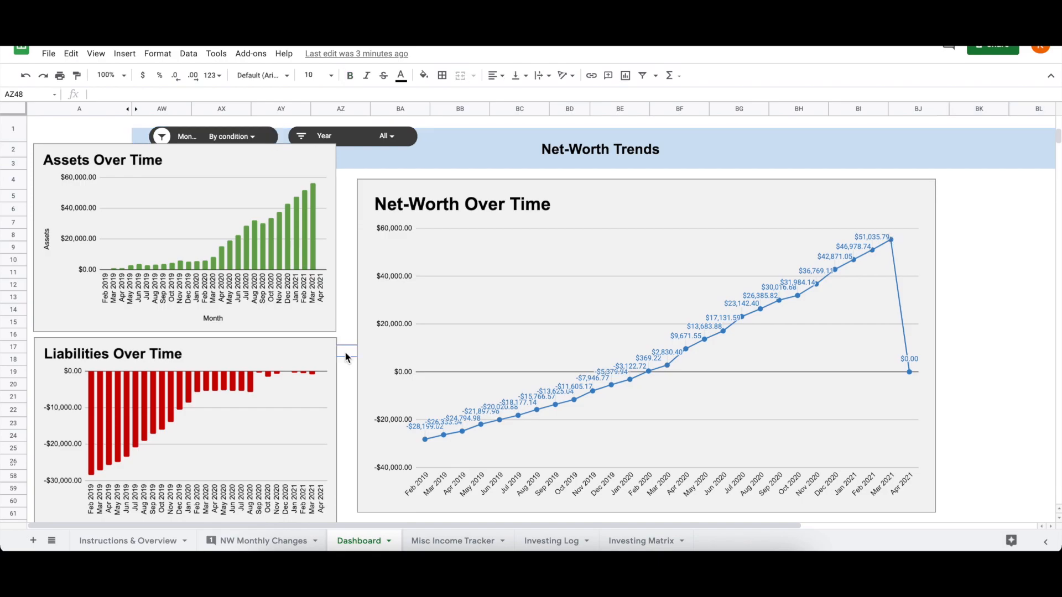
mouse_move(95, 274)
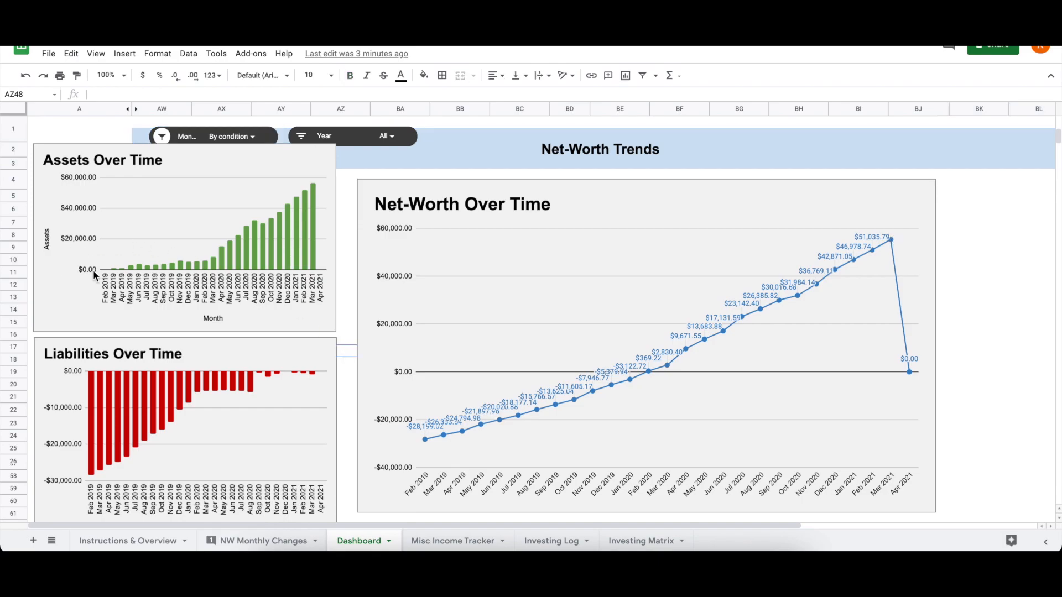
mouse_move(106, 275)
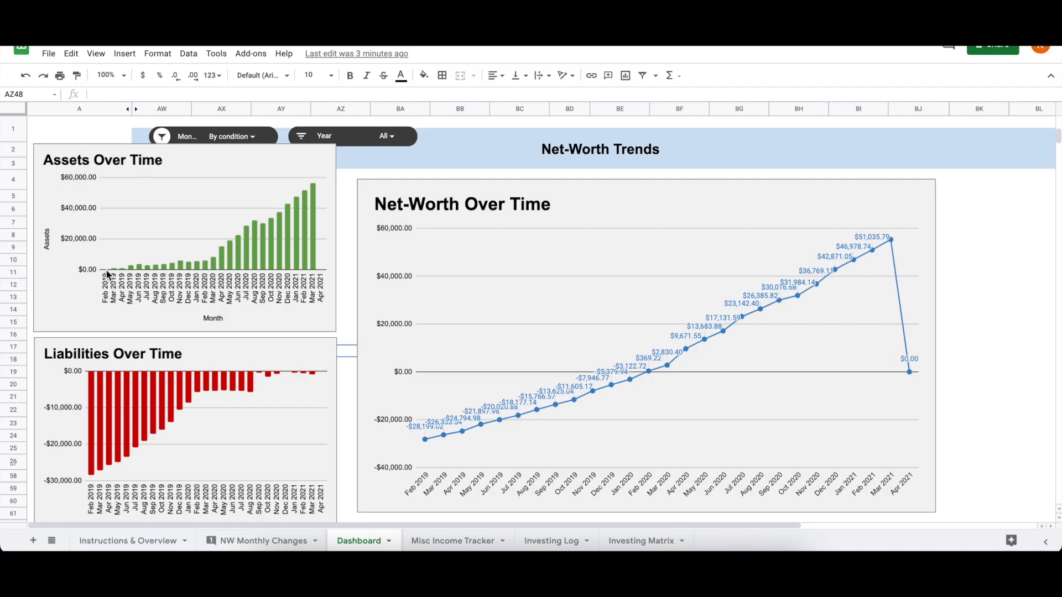
mouse_move(93, 384)
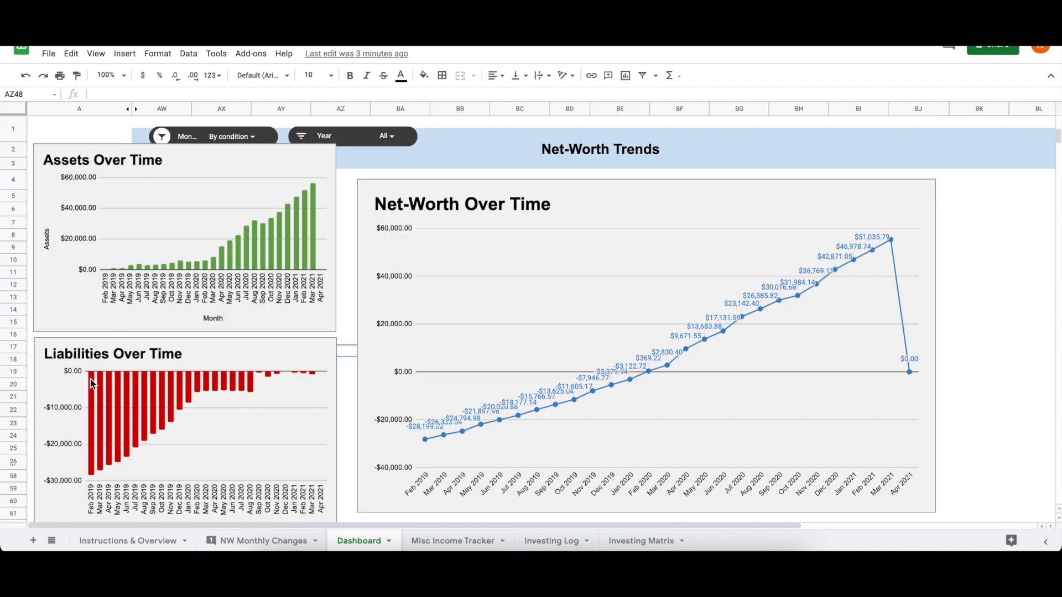
mouse_move(134, 429)
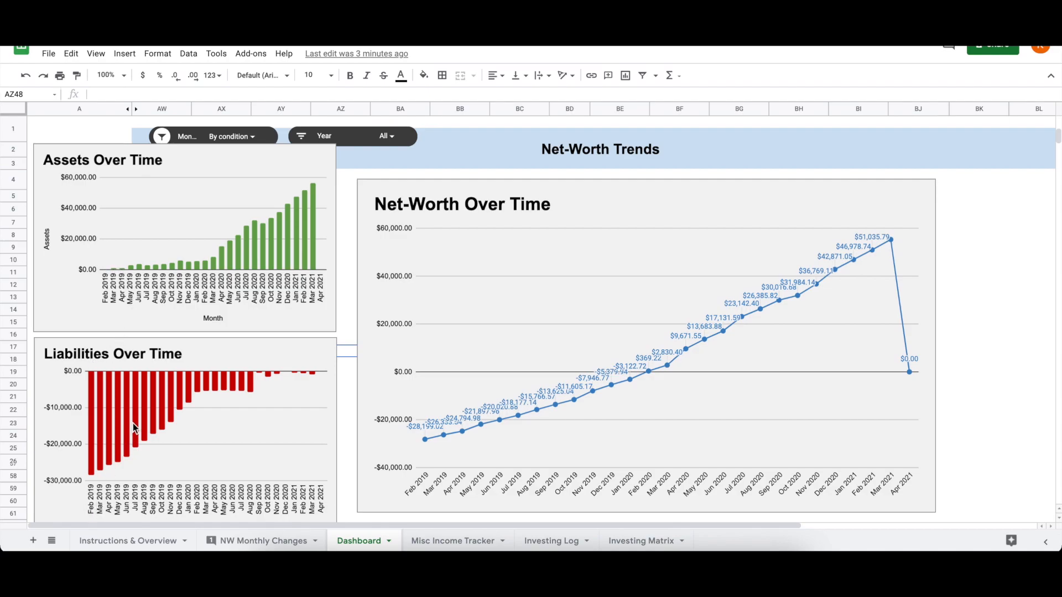
mouse_move(312, 263)
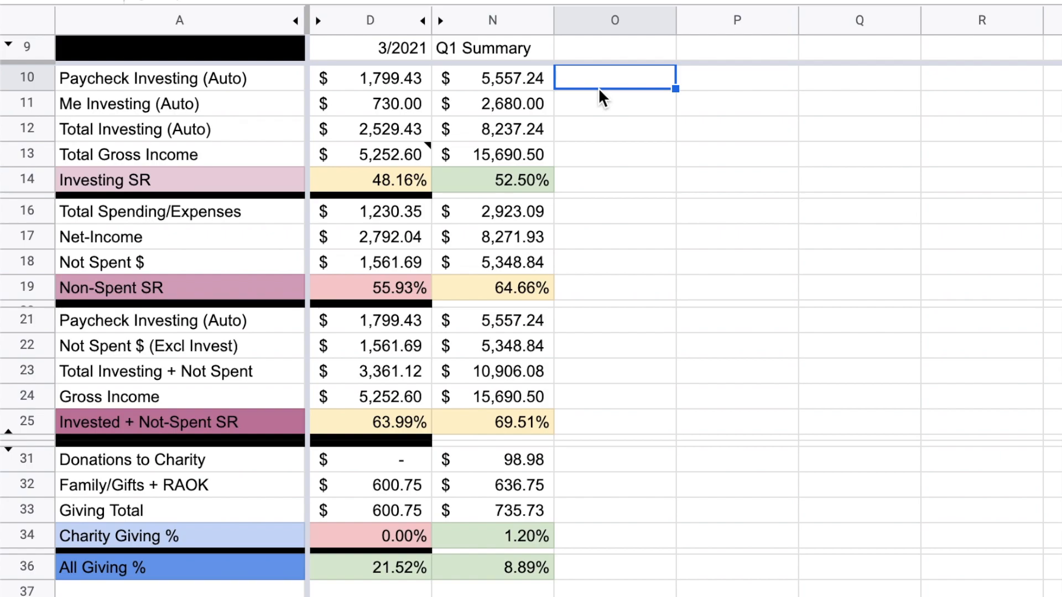
left_click(614, 211)
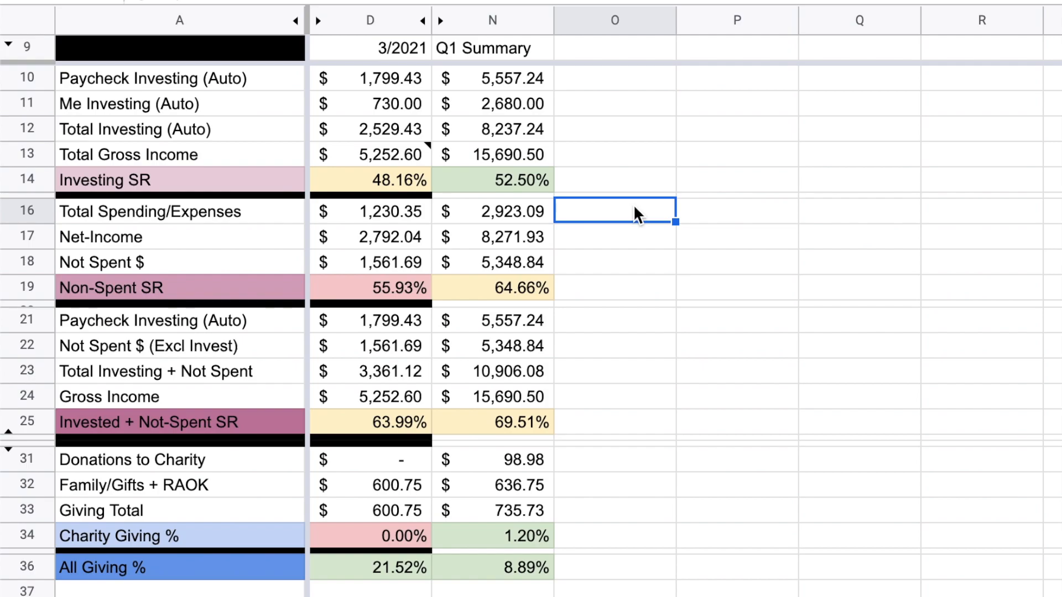
left_click(492, 129)
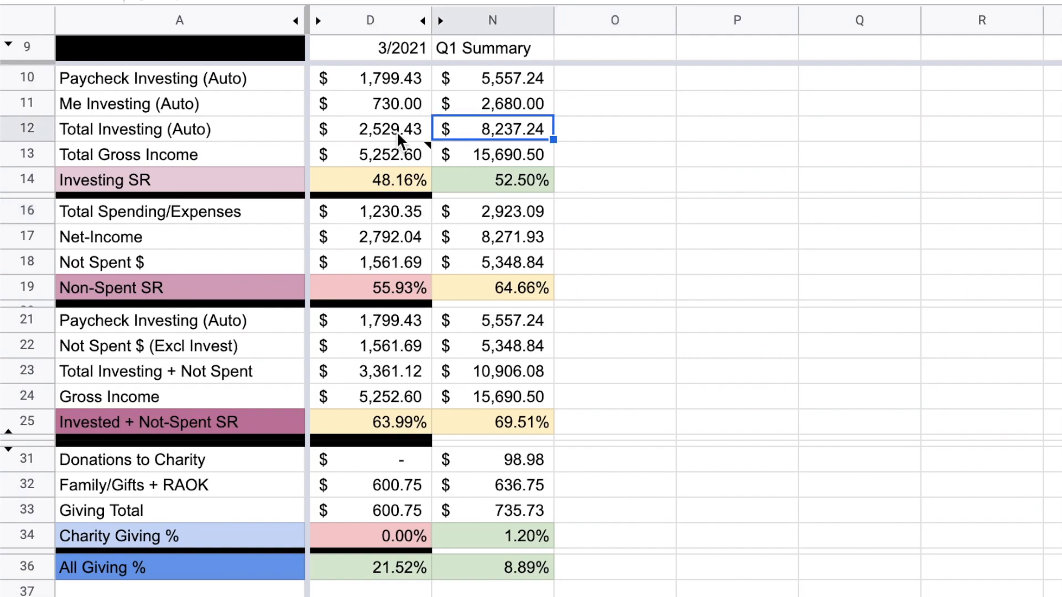
left_click(369, 128)
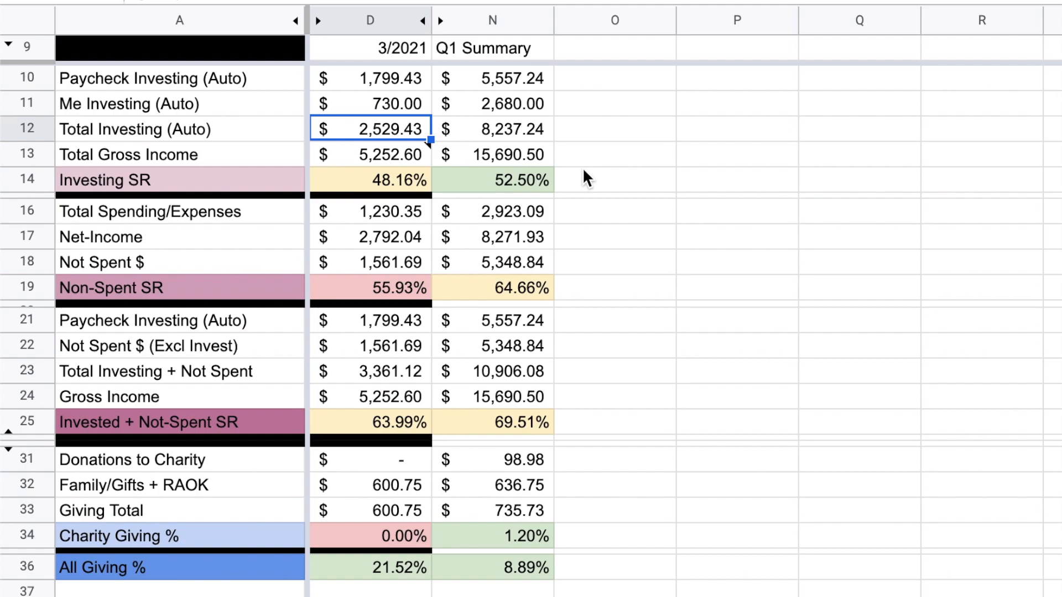
left_click(370, 155)
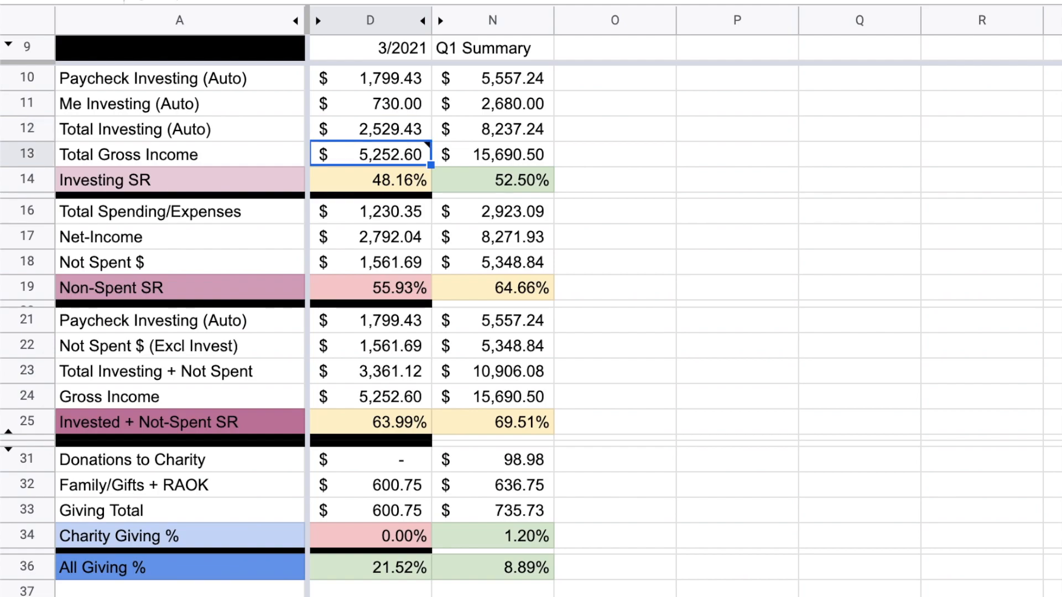
mouse_move(708, 241)
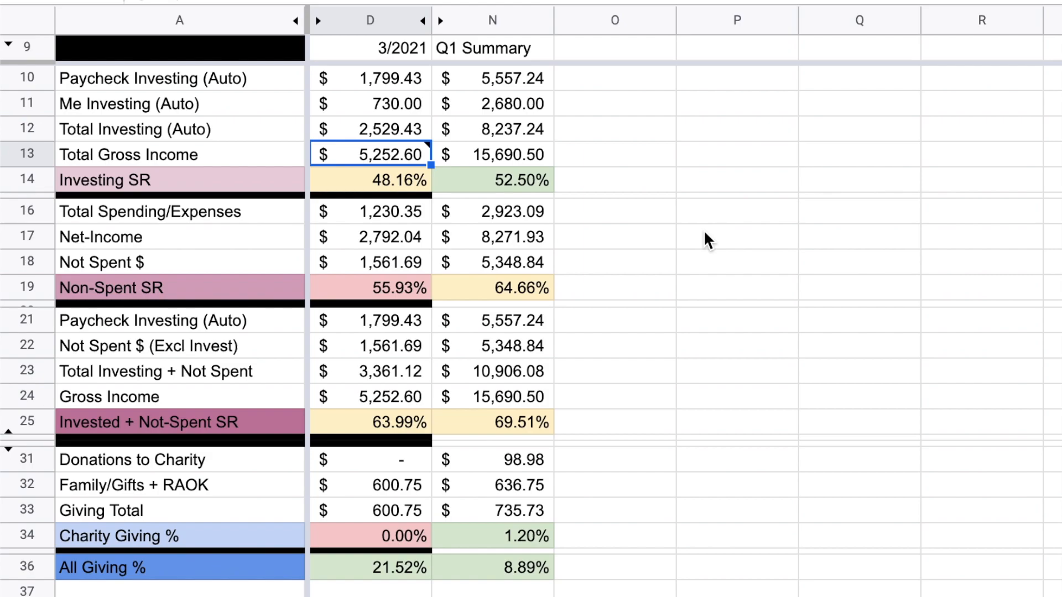
left_click(369, 179)
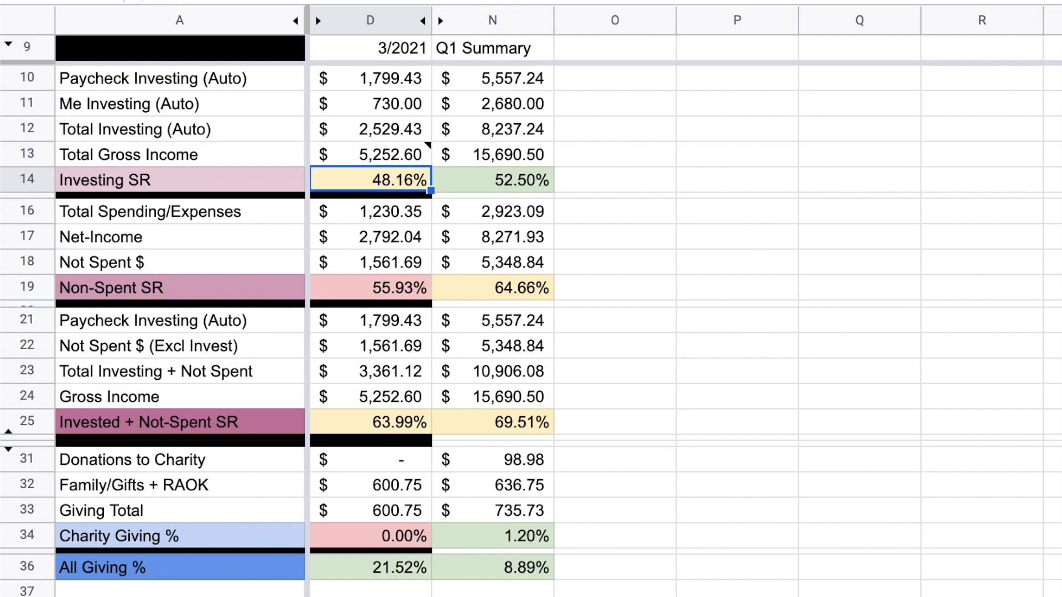
mouse_move(699, 247)
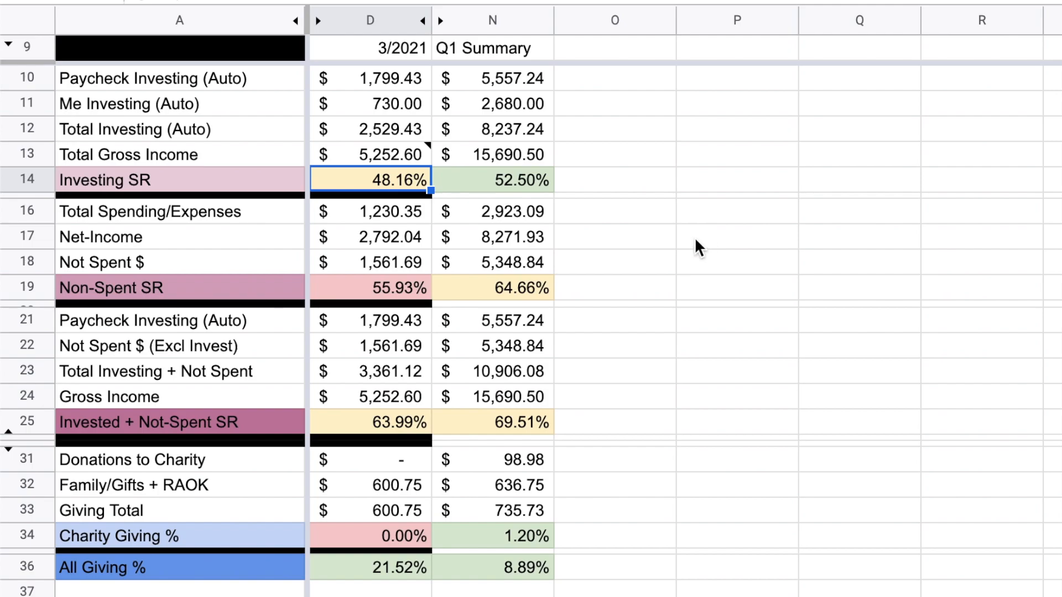
mouse_move(705, 249)
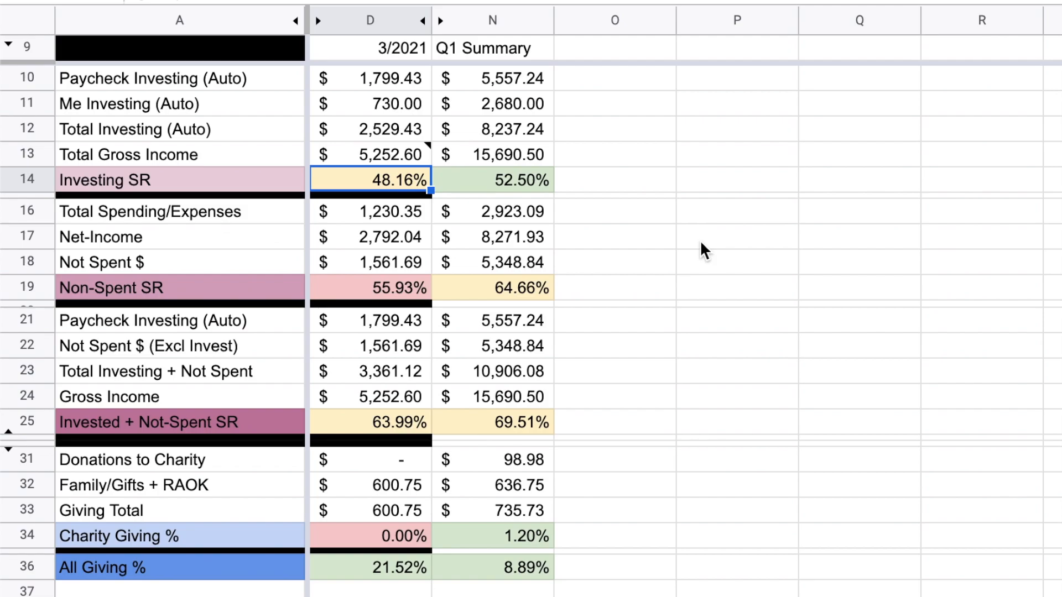
mouse_move(689, 244)
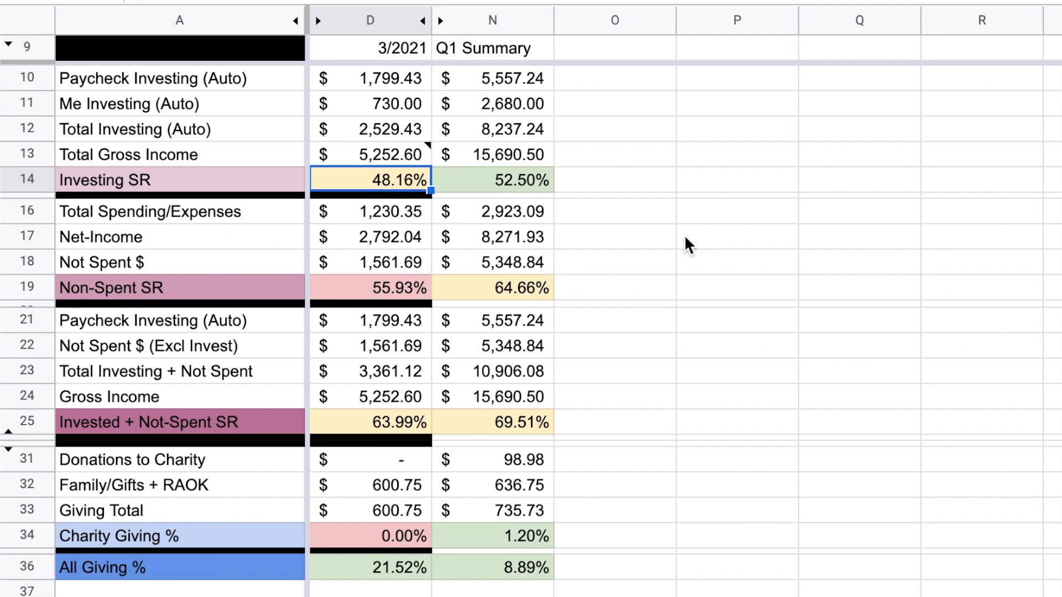
left_click(491, 179)
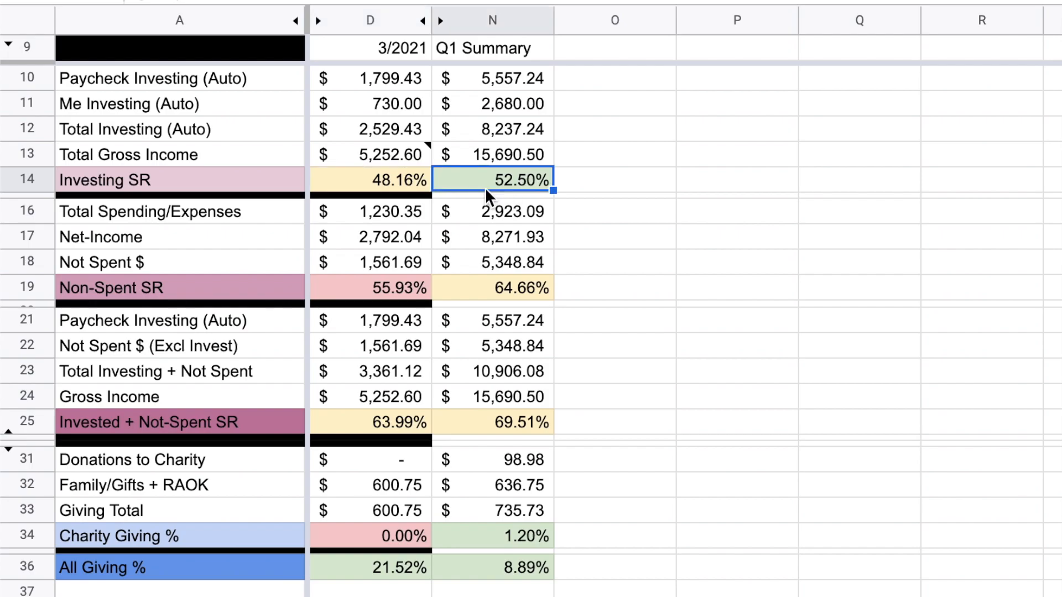
mouse_move(475, 197)
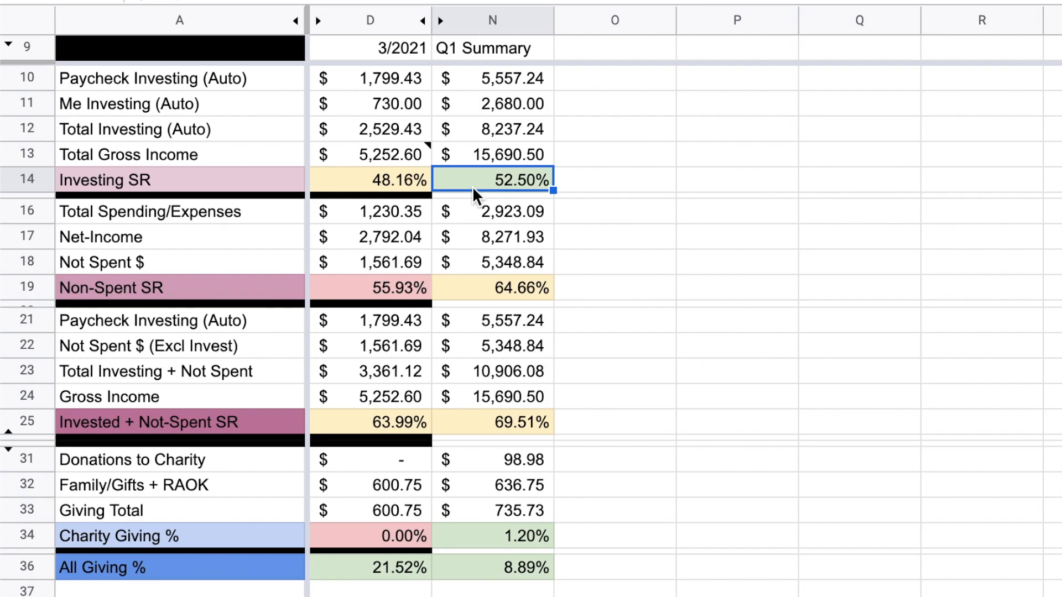
left_click(369, 180)
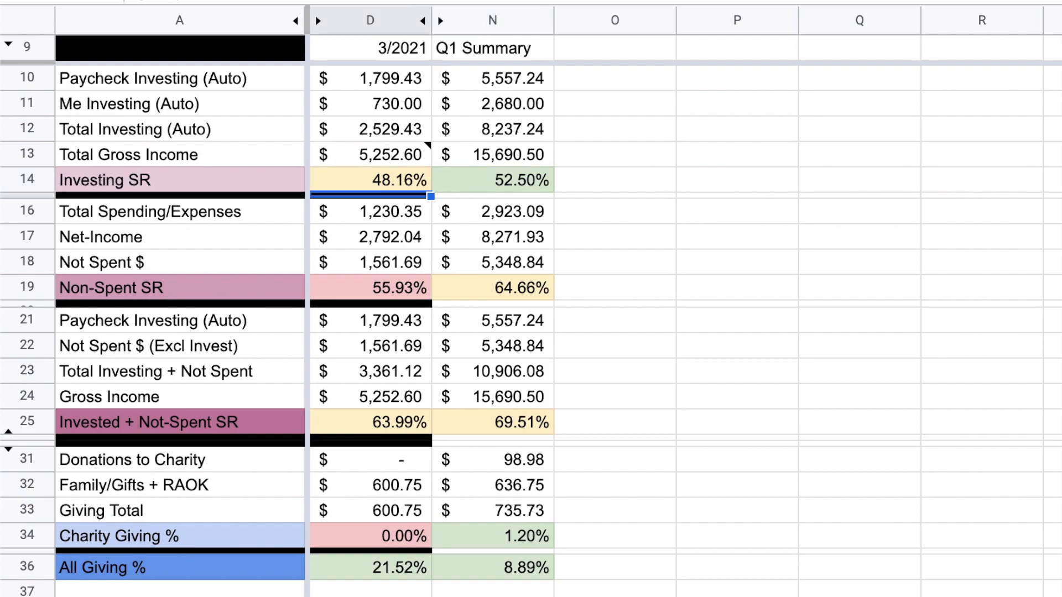
left_click(370, 212)
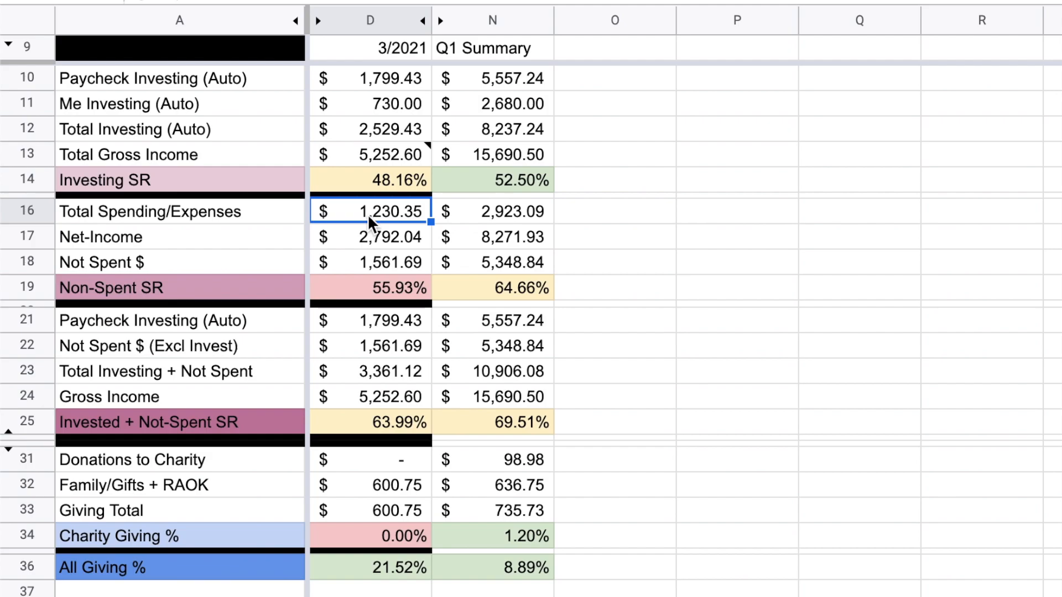
mouse_move(338, 220)
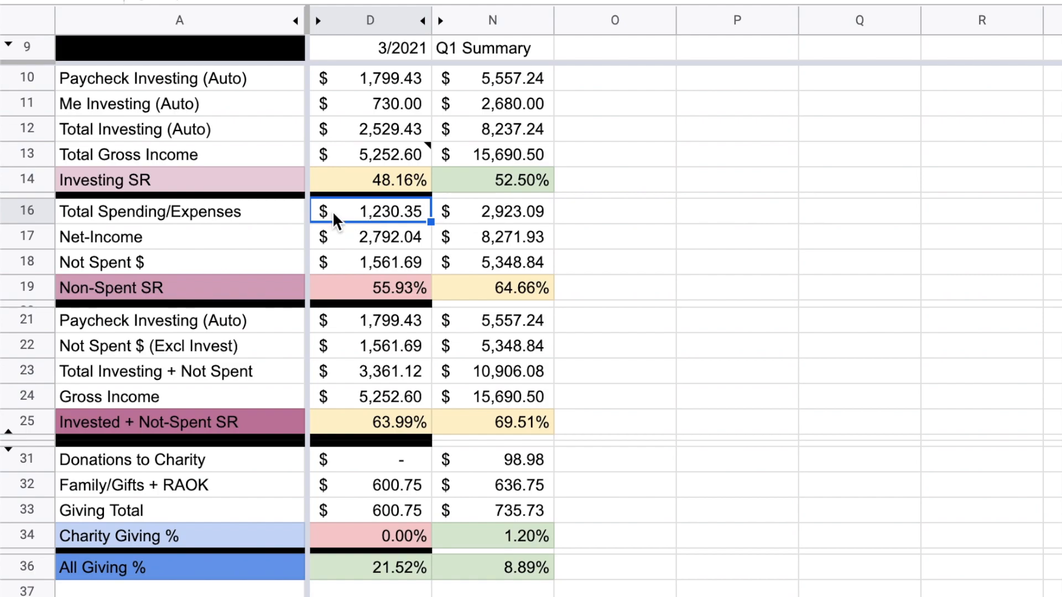
left_click(370, 237)
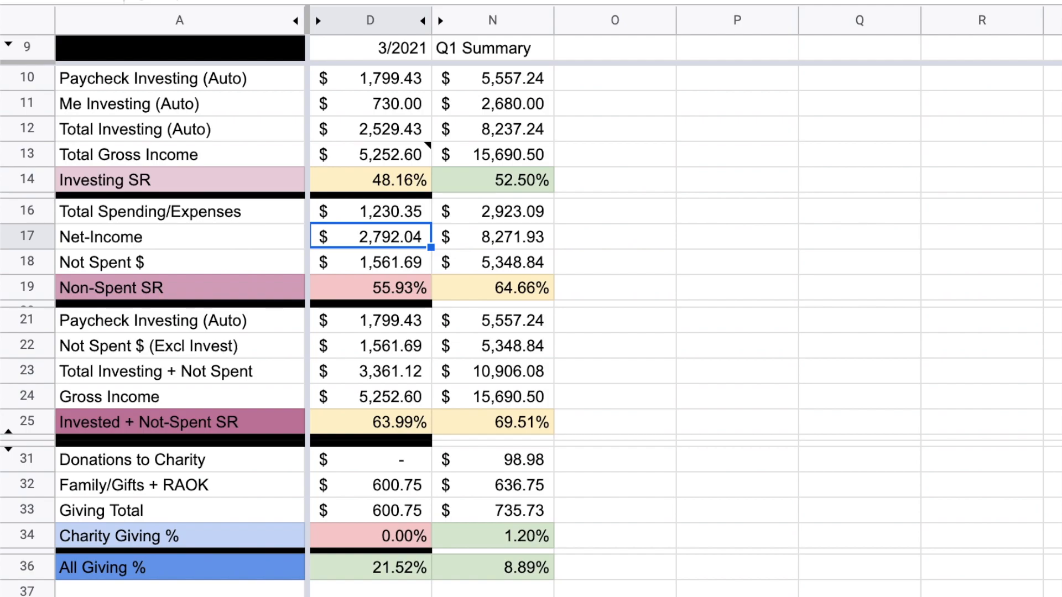
left_click(369, 288)
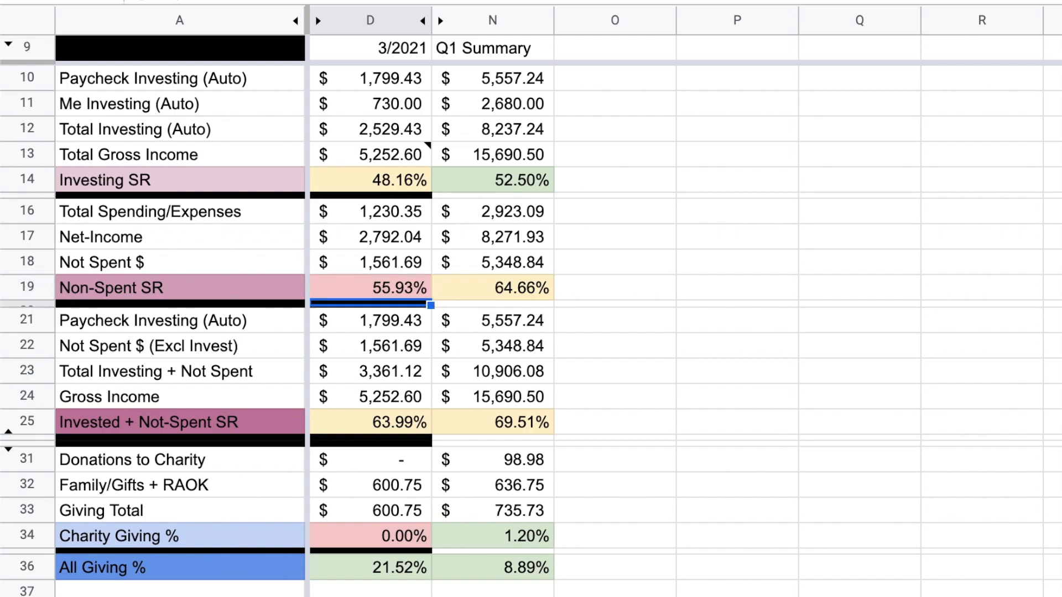
left_click(369, 321)
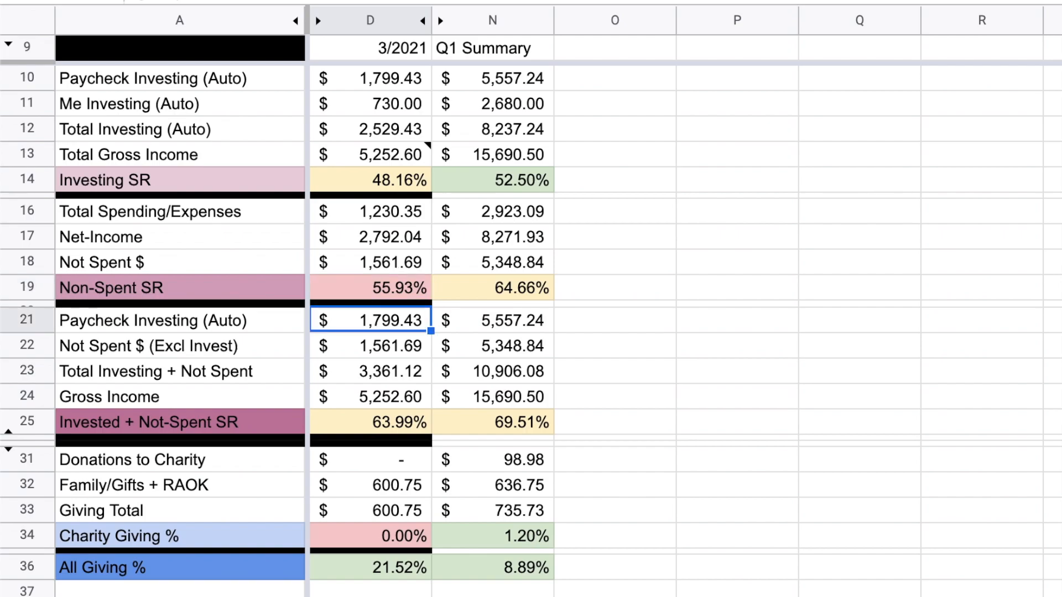
left_click(369, 372)
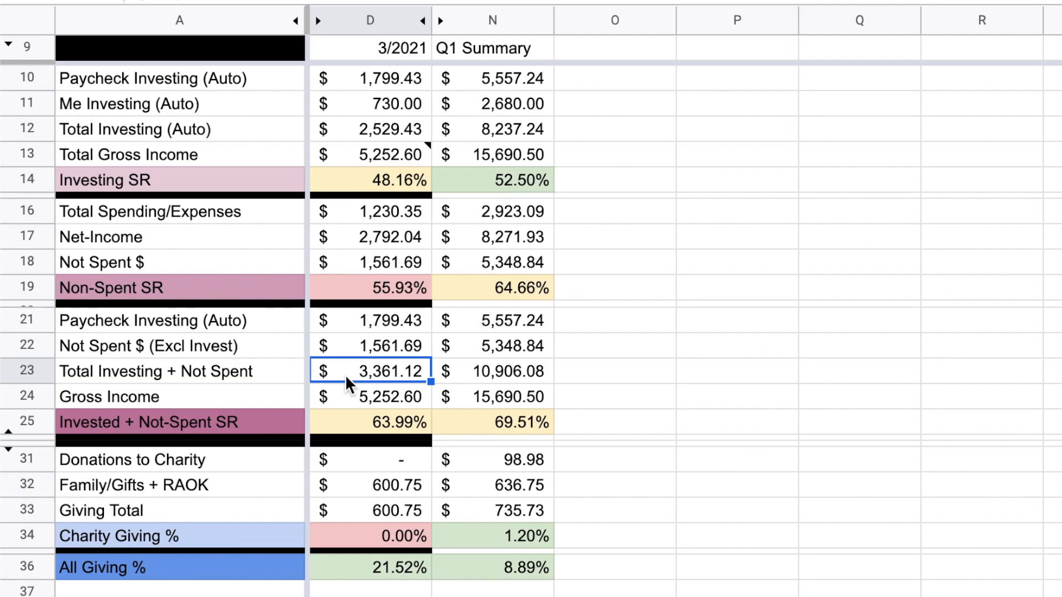
left_click(370, 396)
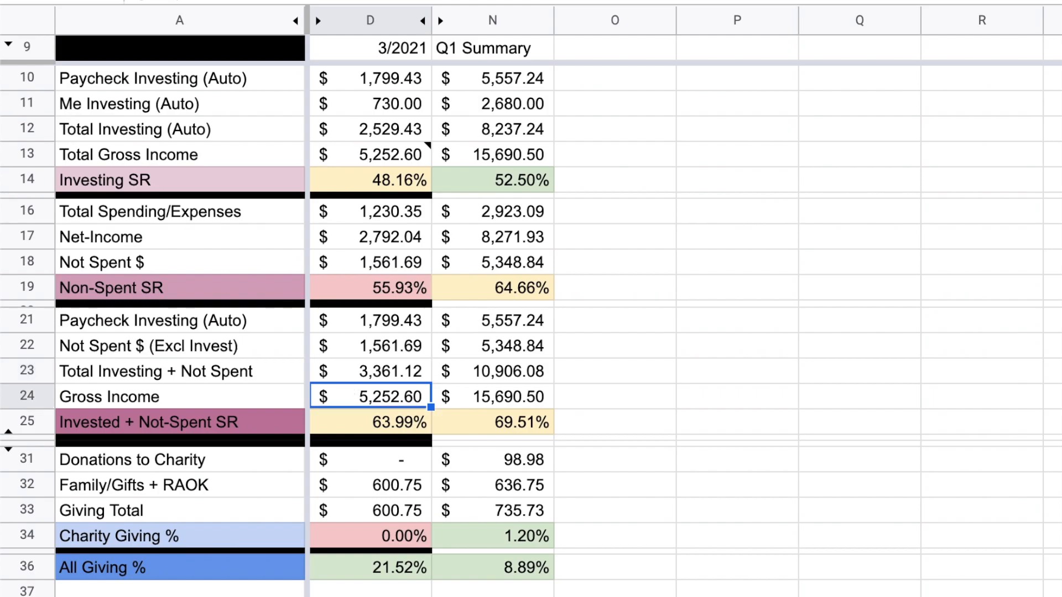
left_click(370, 422)
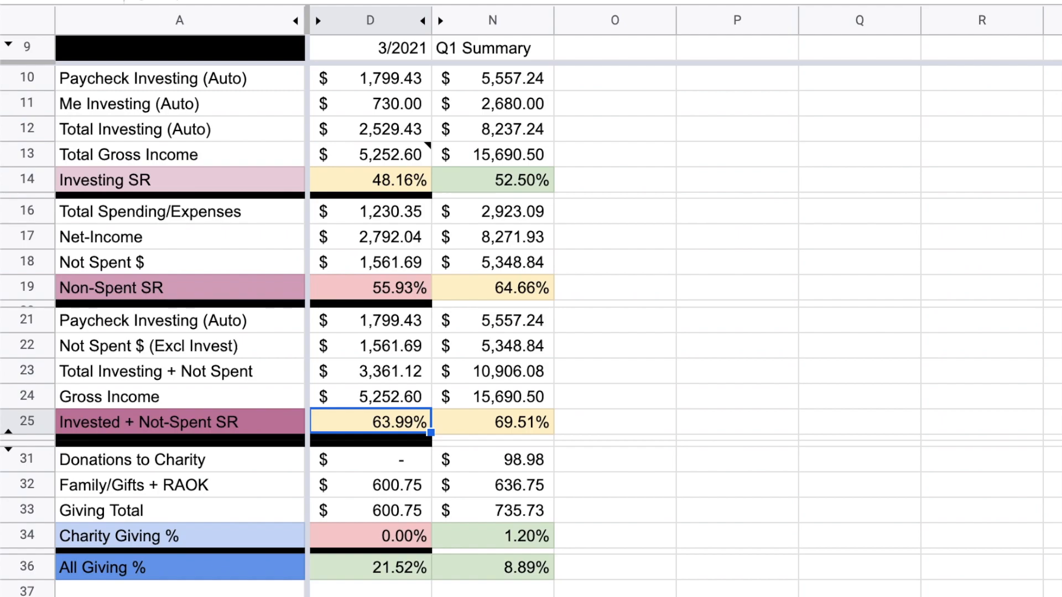
left_click(491, 422)
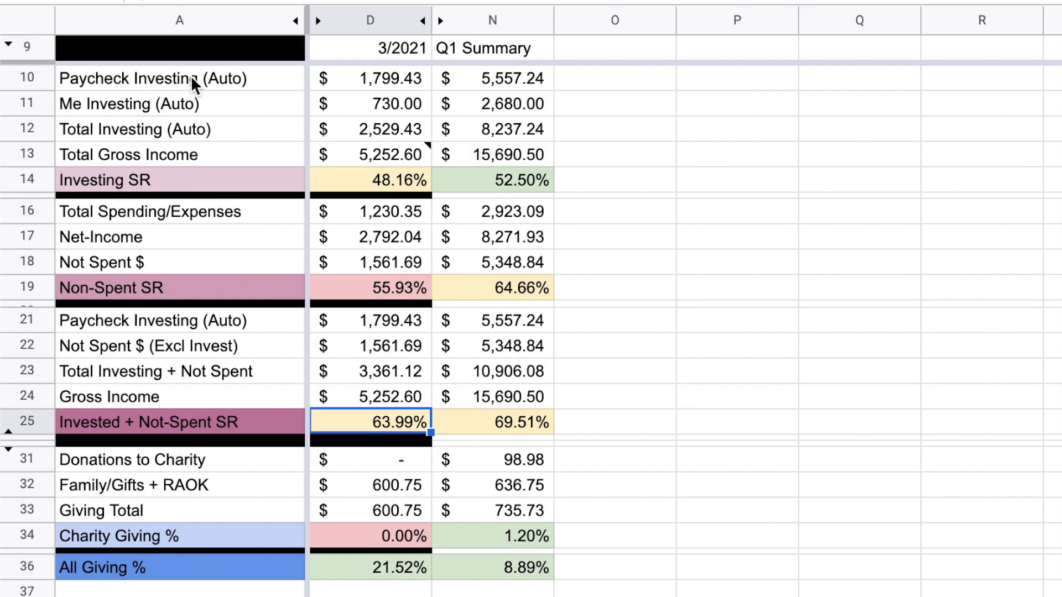
mouse_move(508, 393)
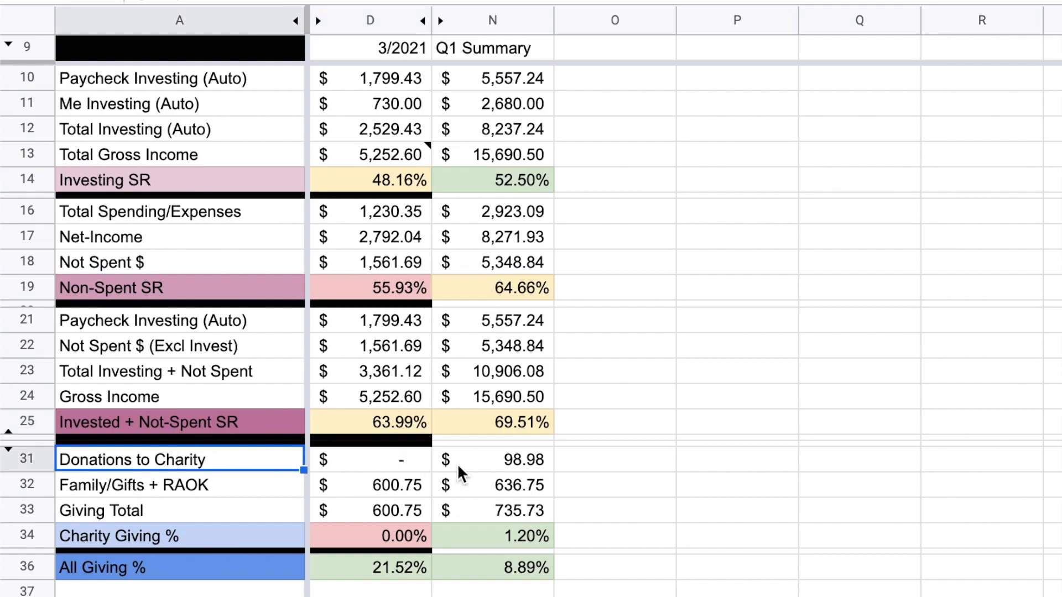
Step: Check March charity, family gifts and giving percentages, then move to the monthly spending limit sheet
left_click(369, 460)
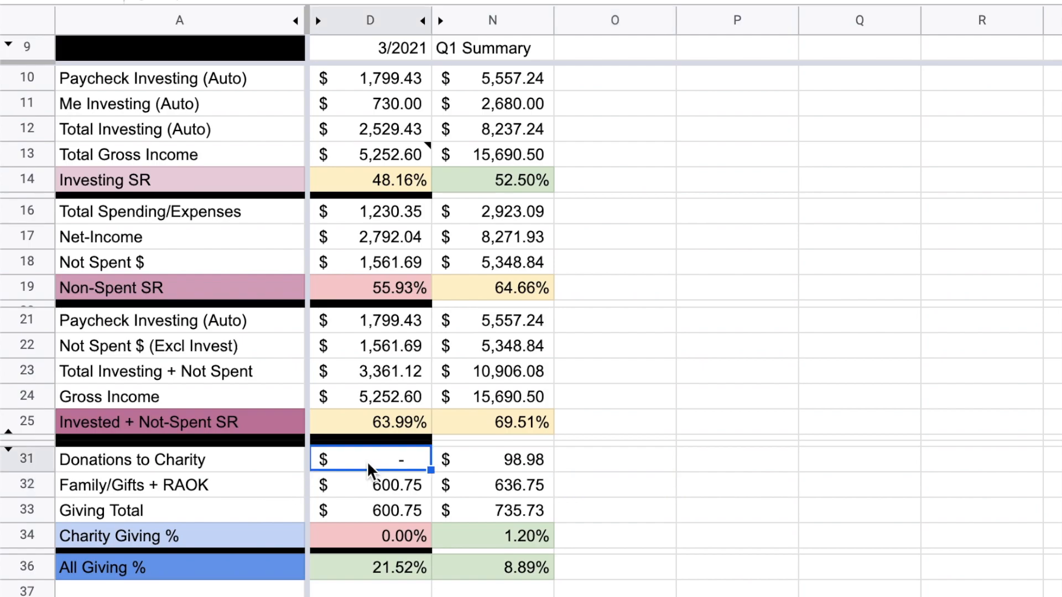
left_click(369, 485)
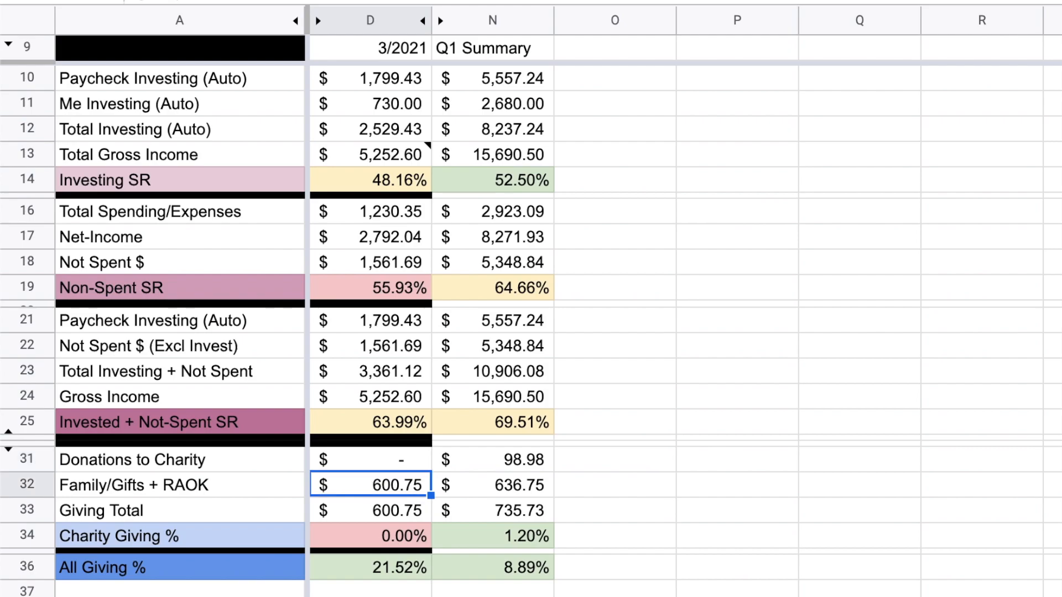
mouse_move(345, 491)
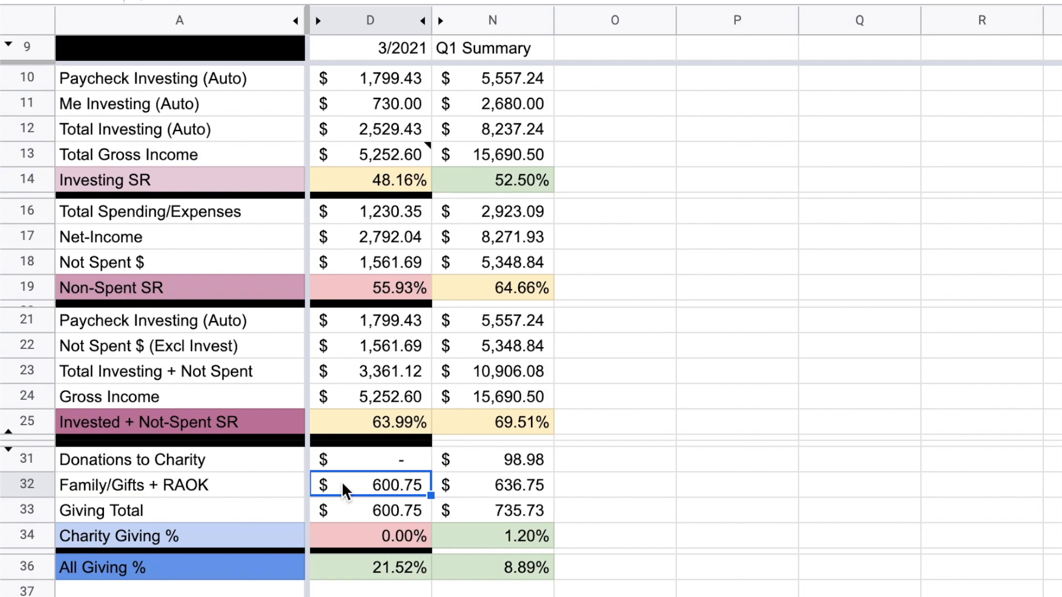
left_click(369, 535)
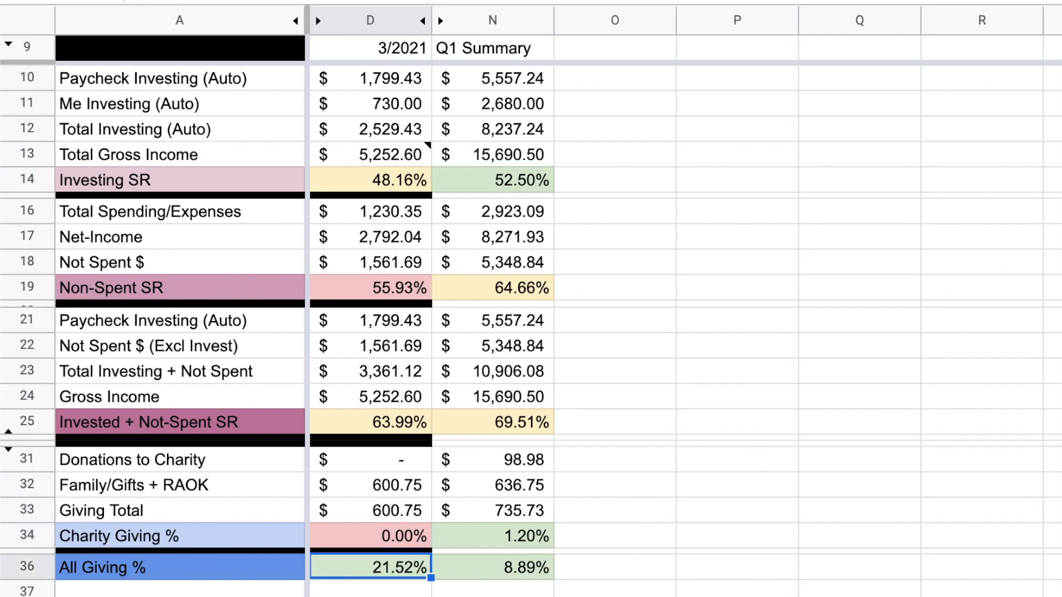
mouse_move(433, 264)
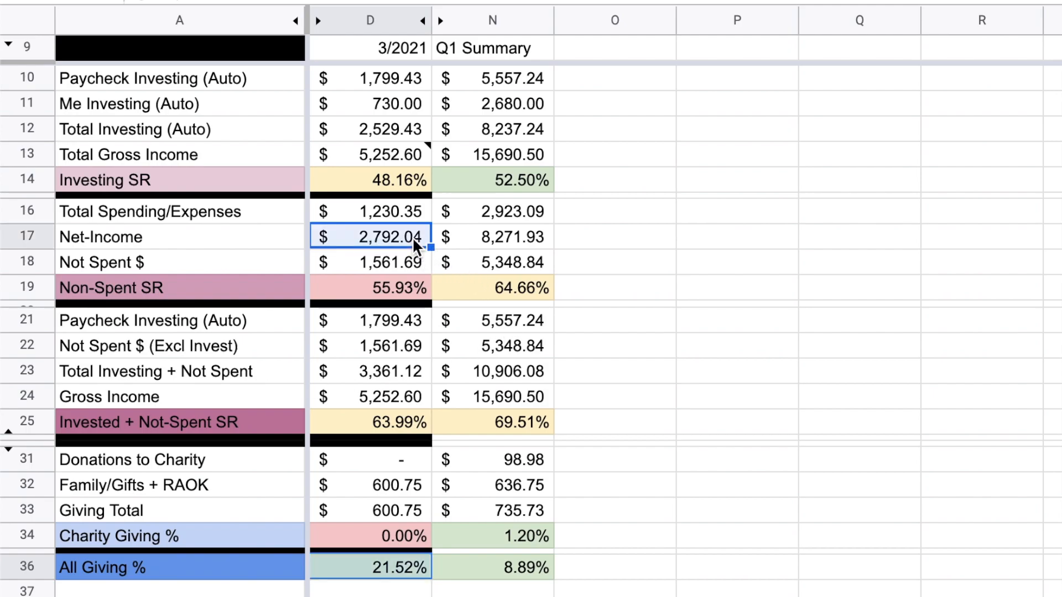
left_click(492, 536)
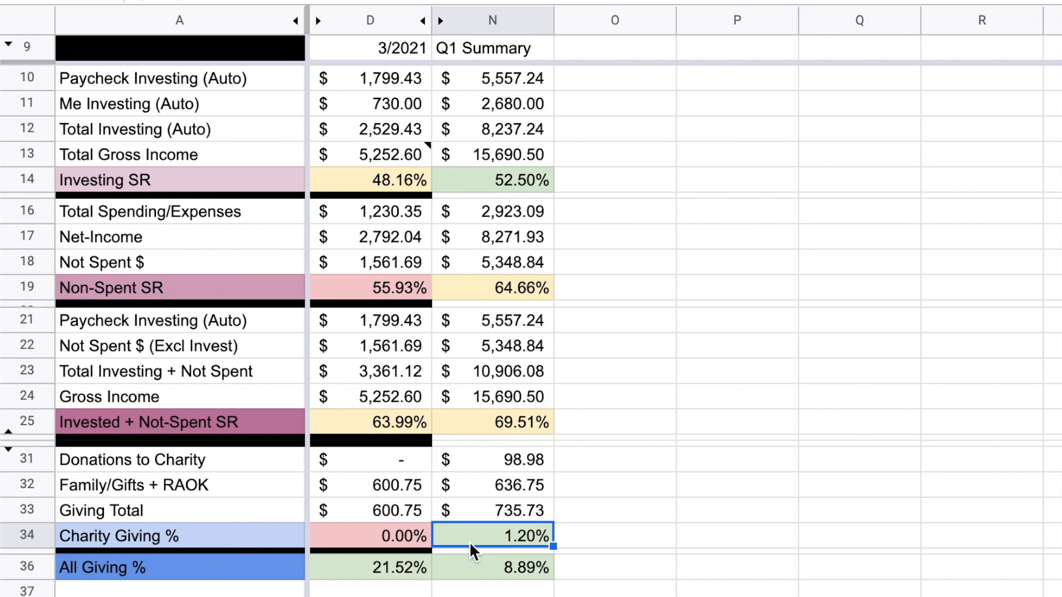
left_click(492, 568)
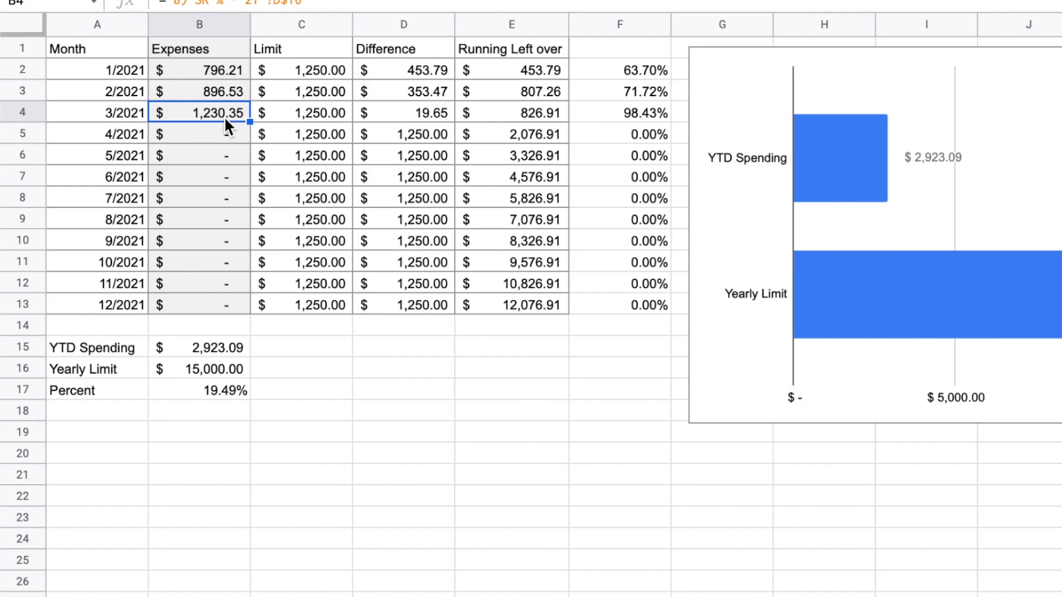
Step: Check March's limit, difference and running left-over, then move to the safe withdrawal rate sheet
left_click(301, 113)
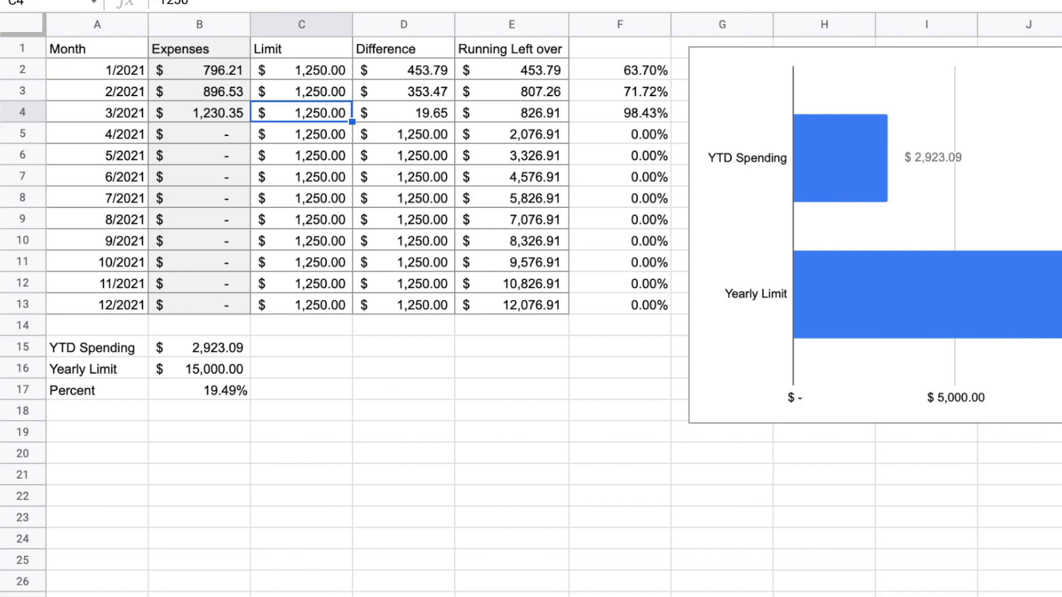
left_click(403, 113)
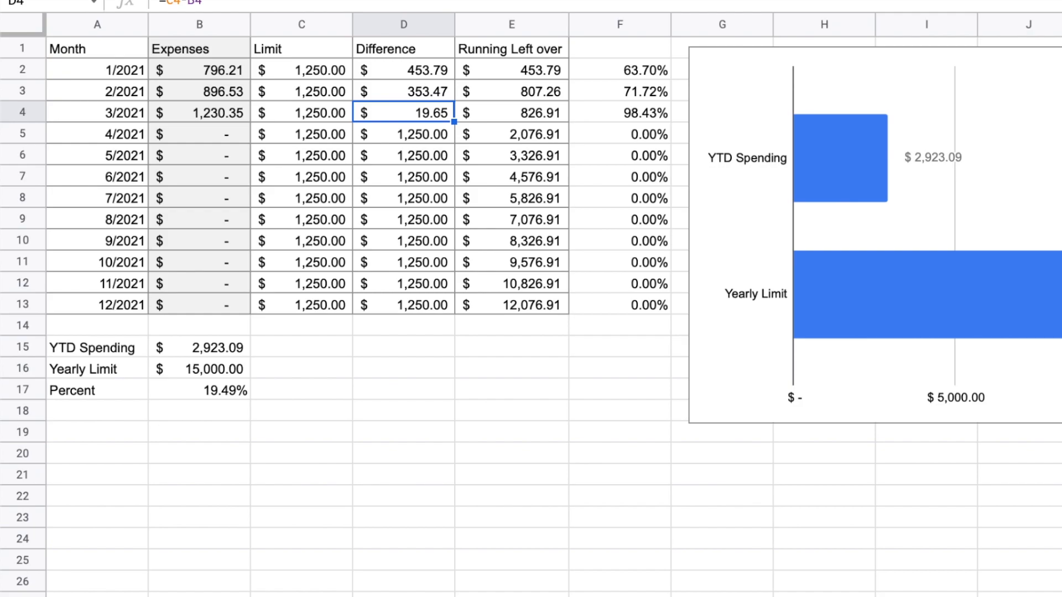
left_click(511, 113)
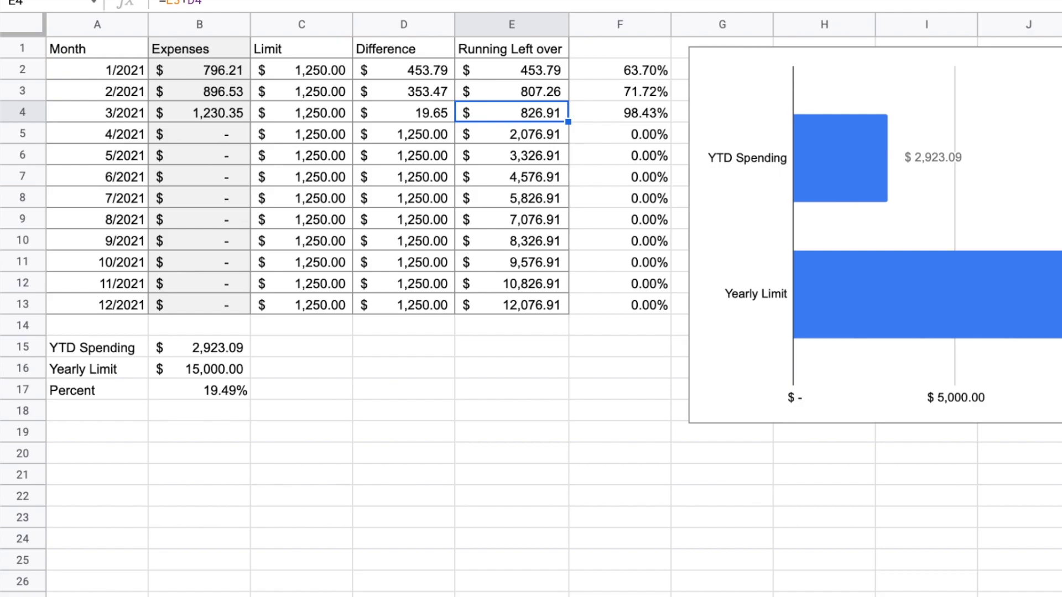
left_click(511, 305)
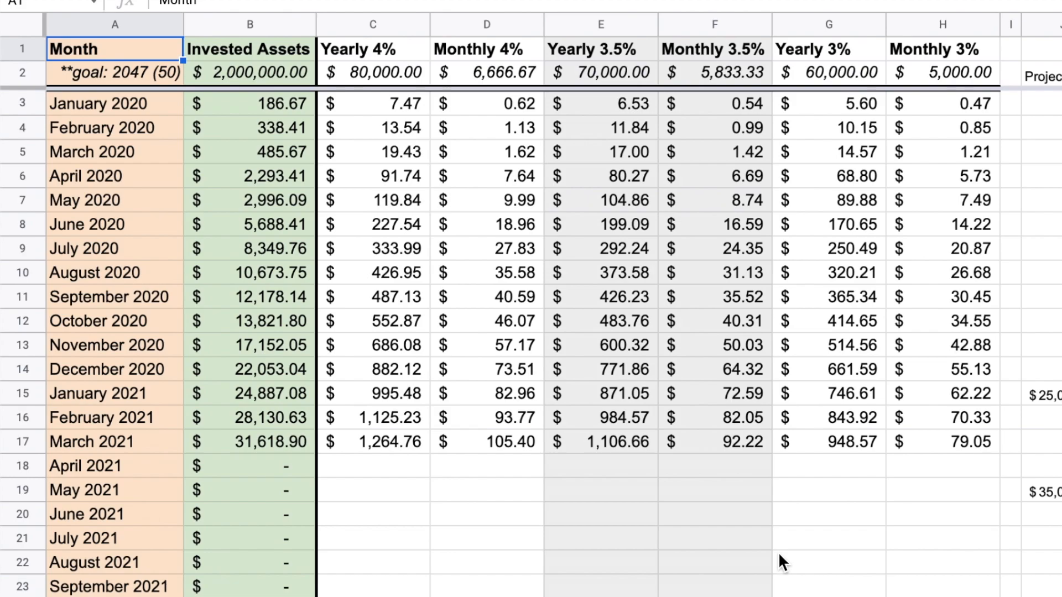
mouse_move(101, 455)
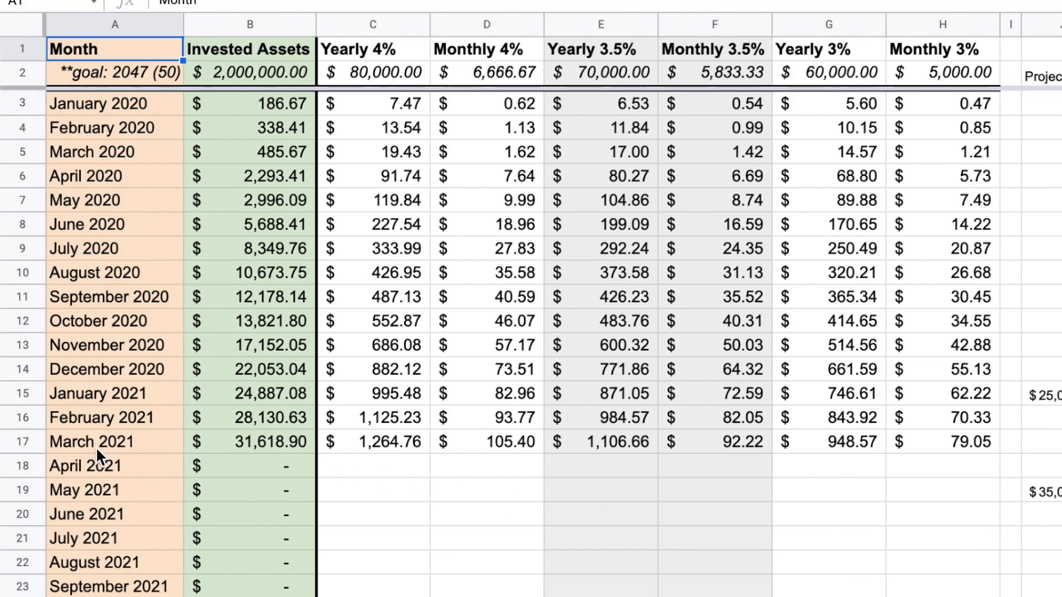
left_click(249, 441)
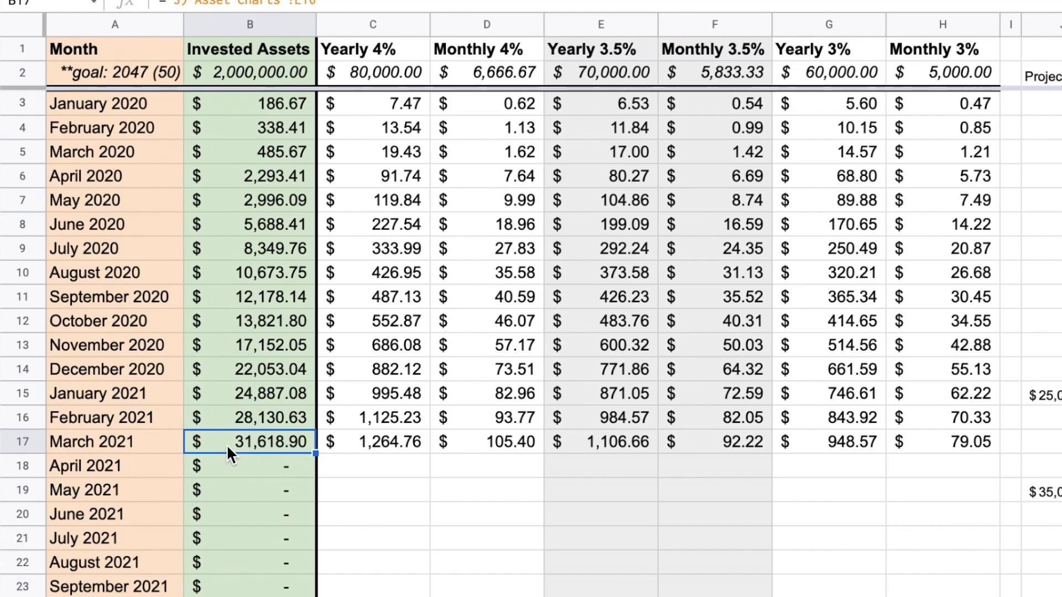
left_click(372, 442)
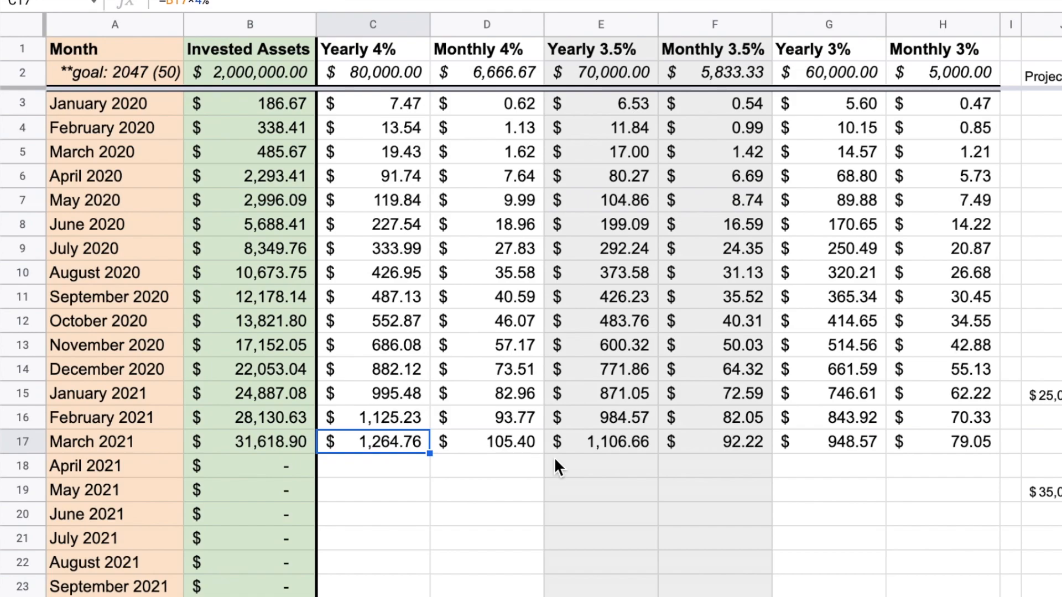
left_click(599, 441)
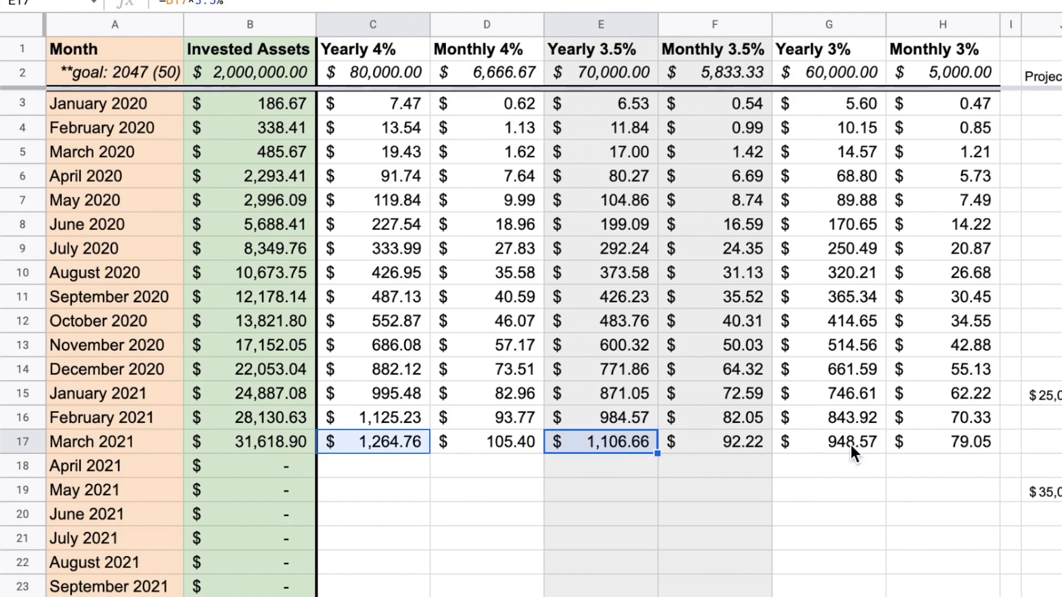
left_click(829, 441)
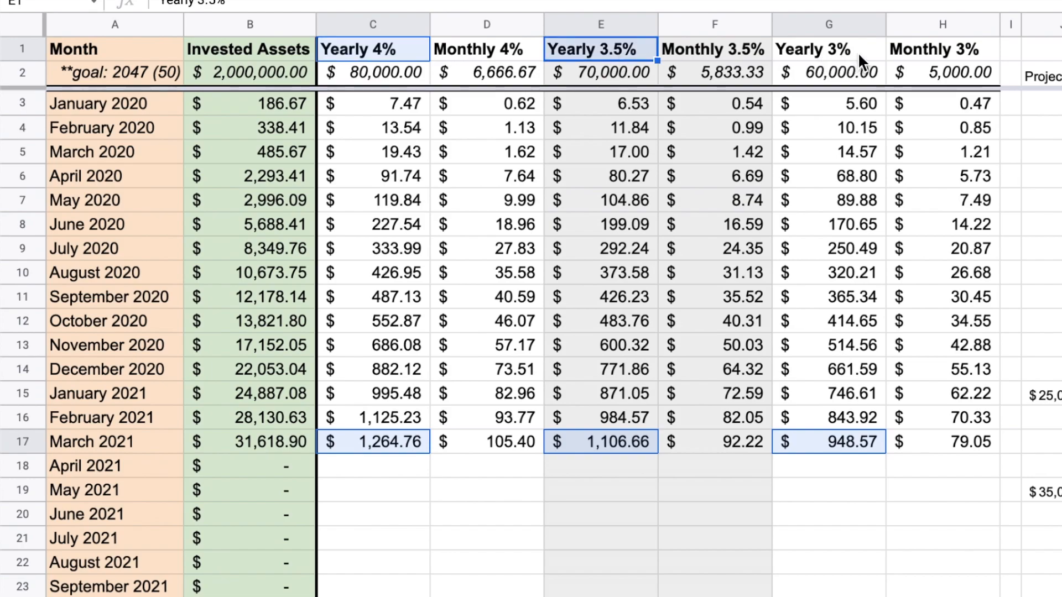
left_click(813, 49)
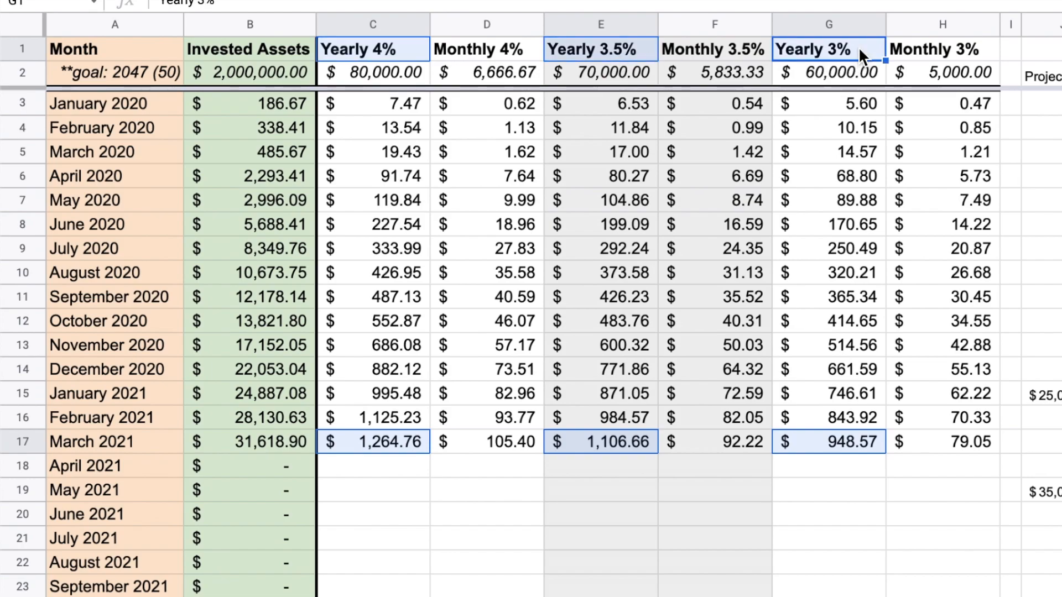
left_click(600, 466)
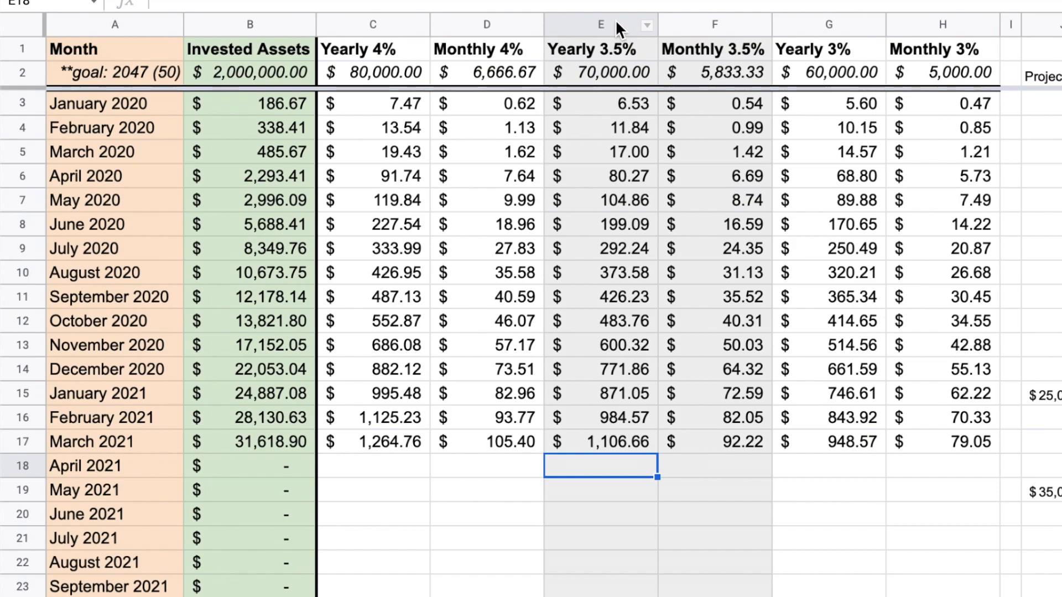
left_click(600, 24)
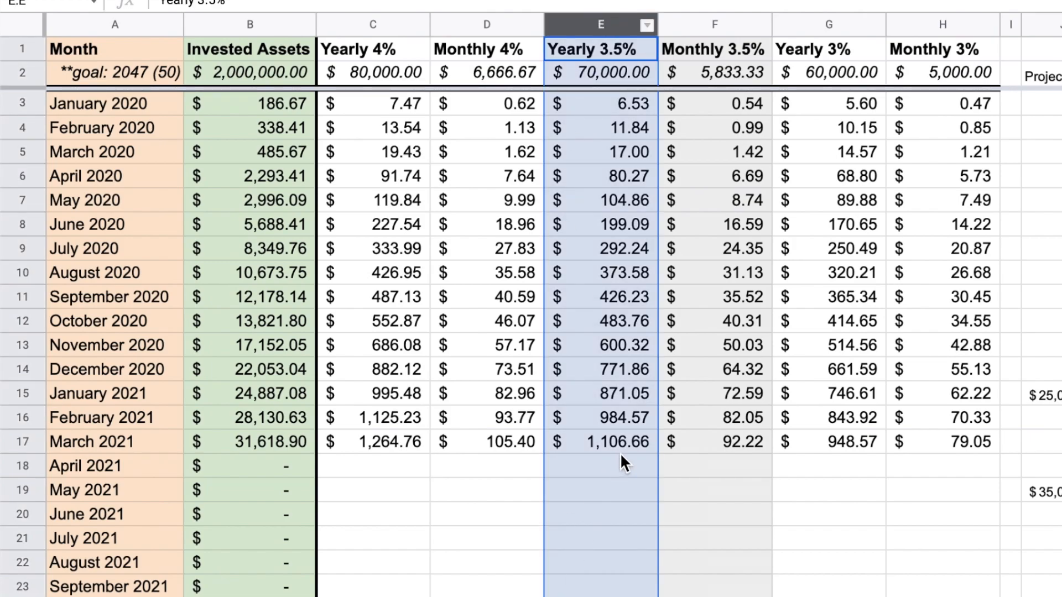
left_click(599, 442)
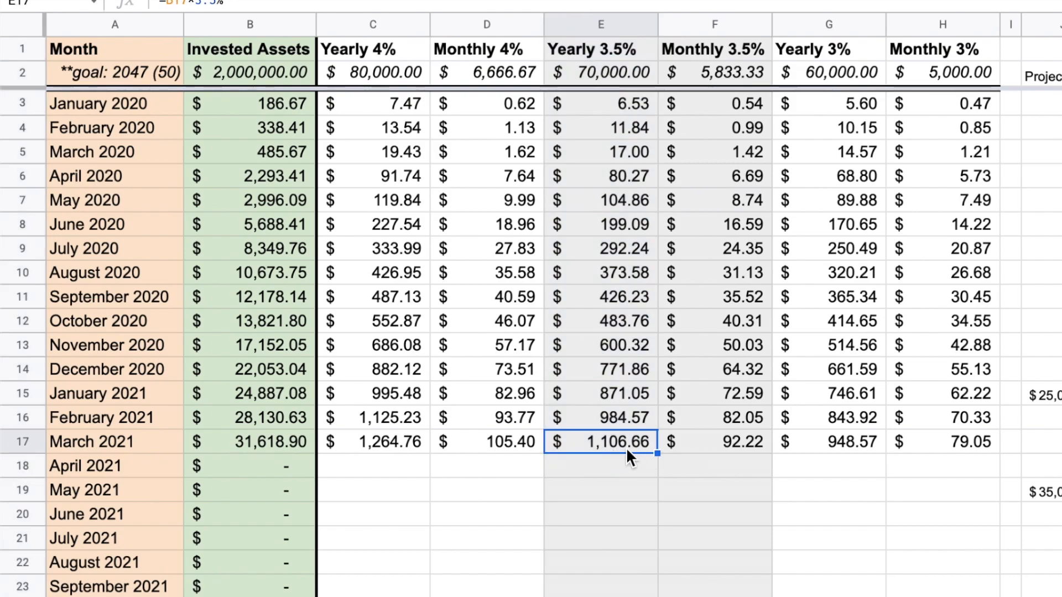
left_click(714, 441)
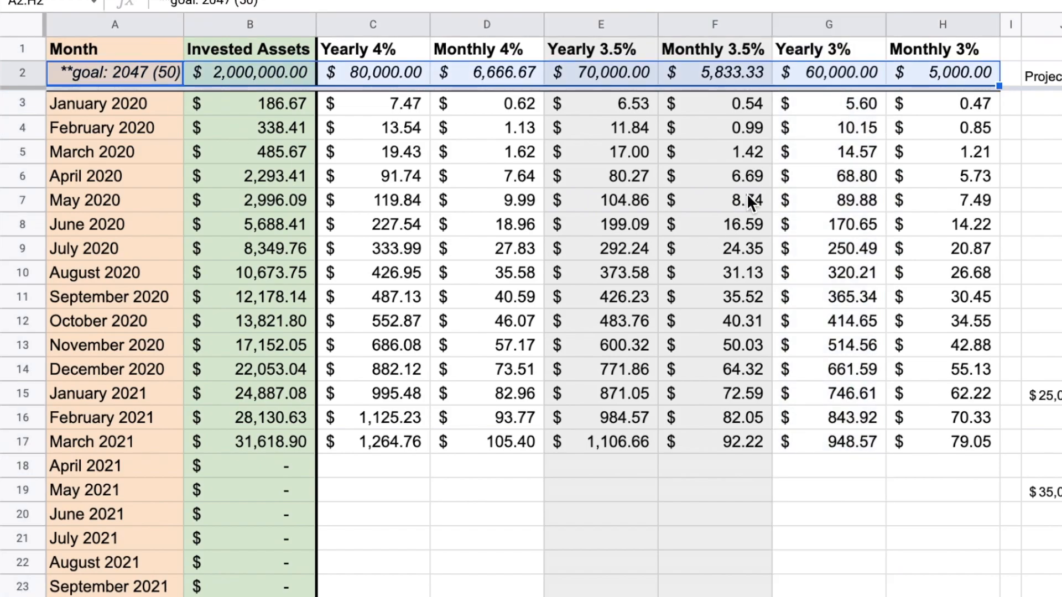
mouse_move(125, 73)
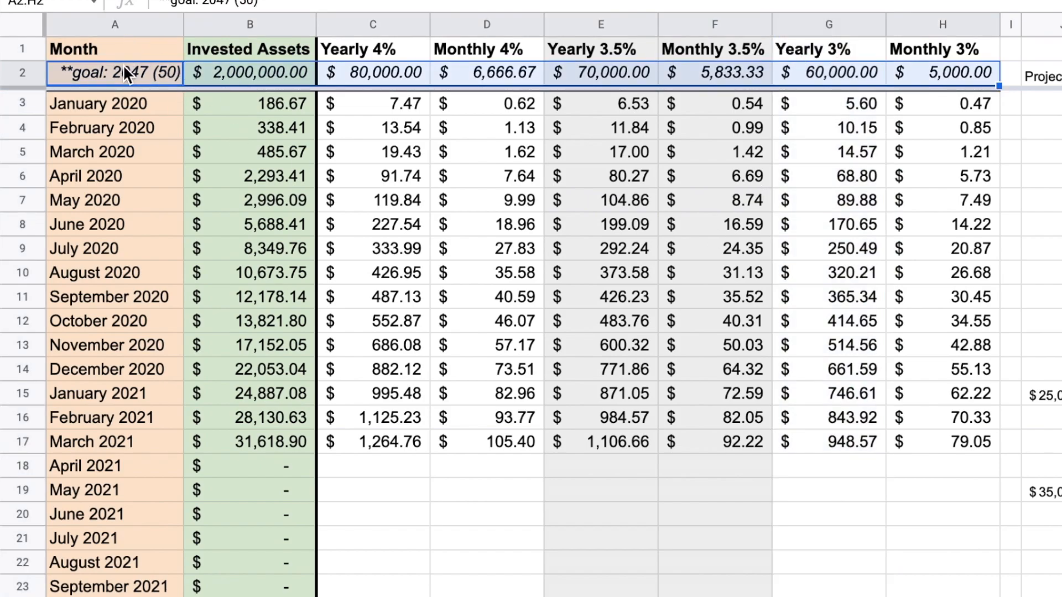
left_click(249, 73)
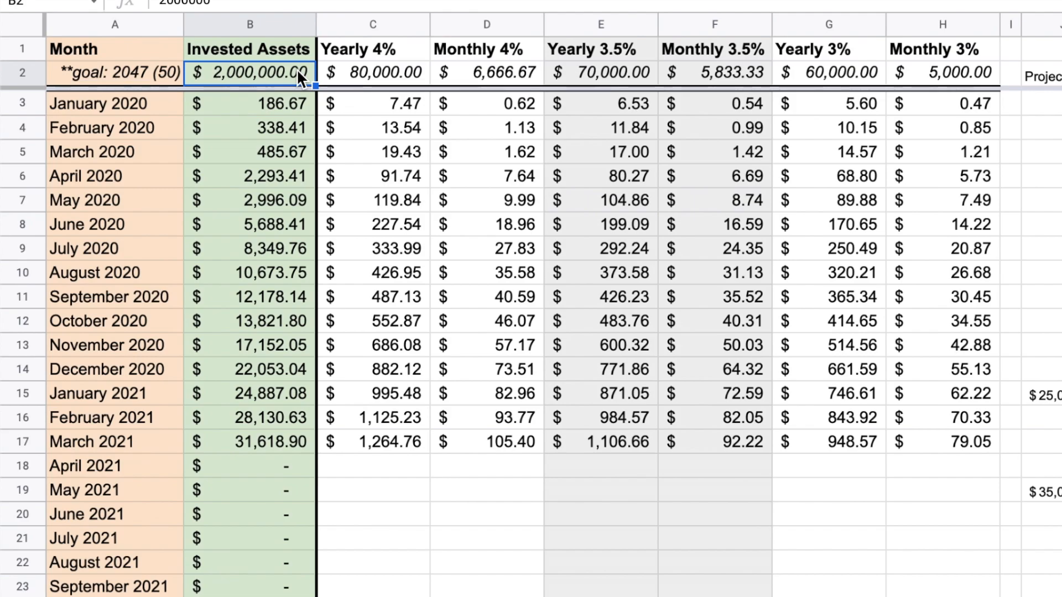
mouse_move(364, 450)
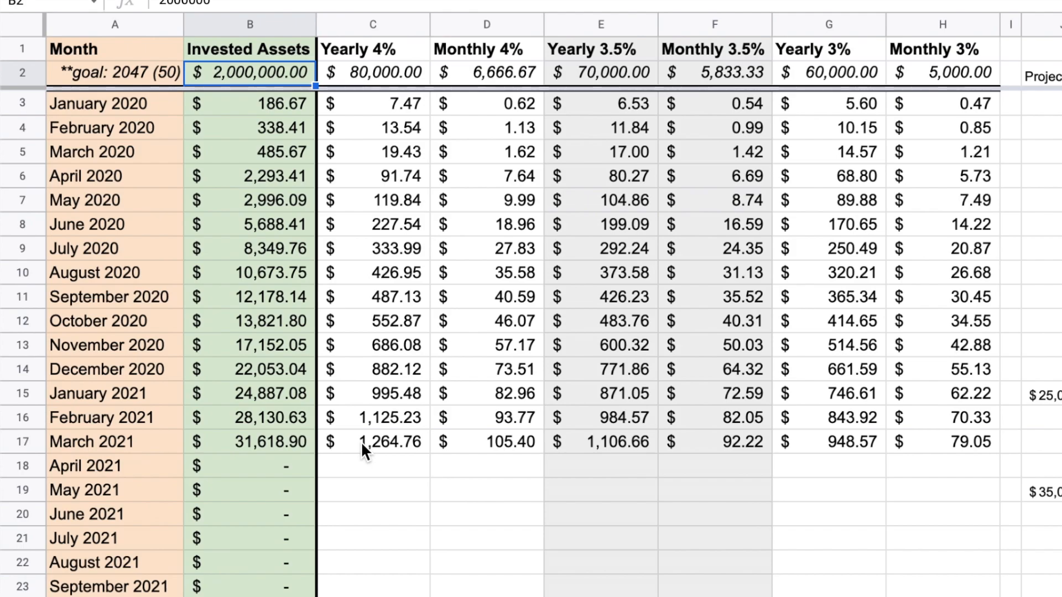
mouse_move(379, 467)
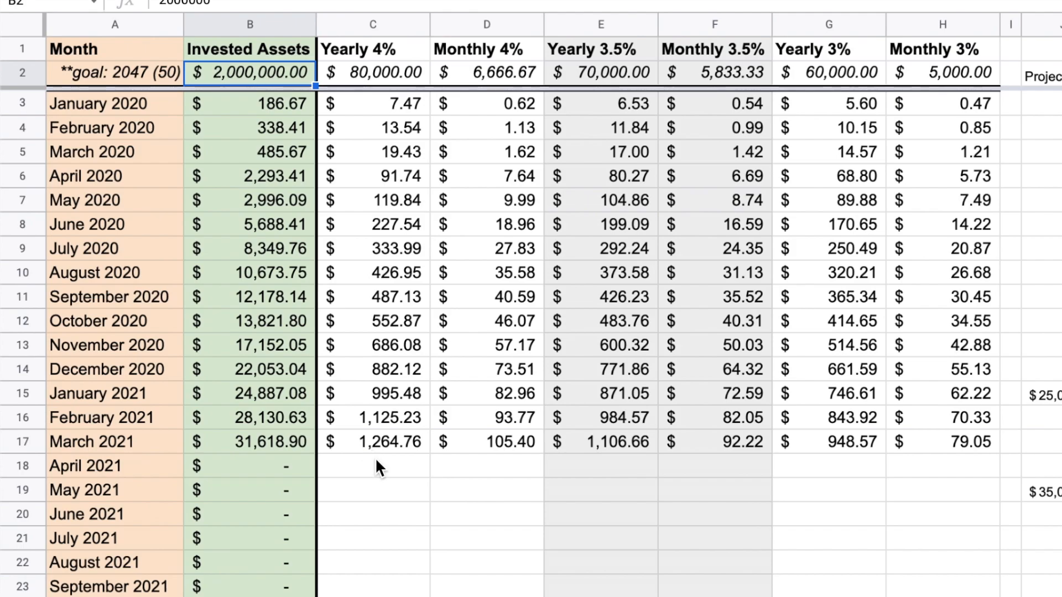
mouse_move(412, 444)
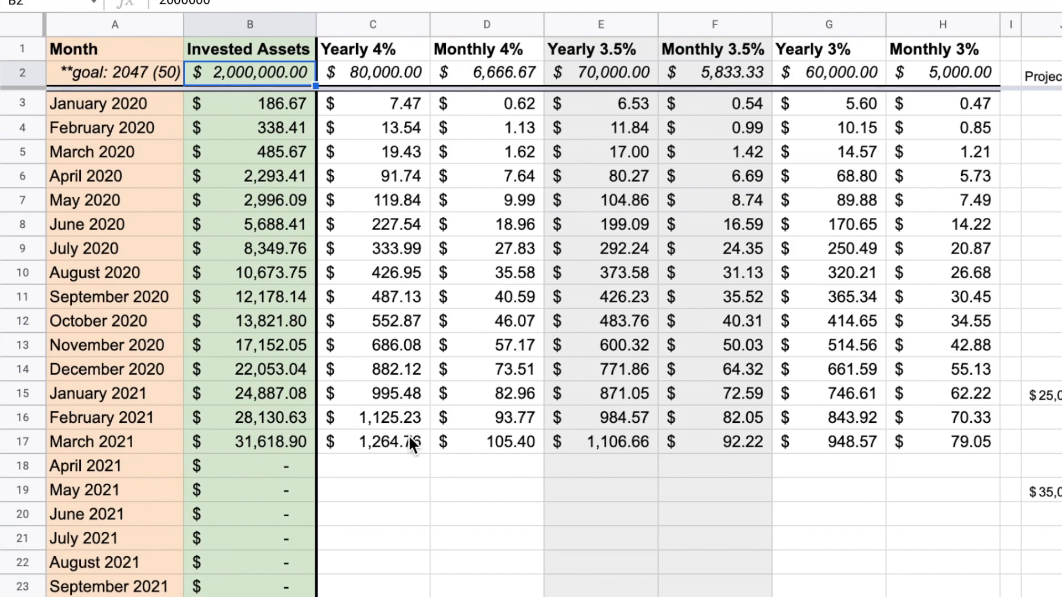
mouse_move(619, 500)
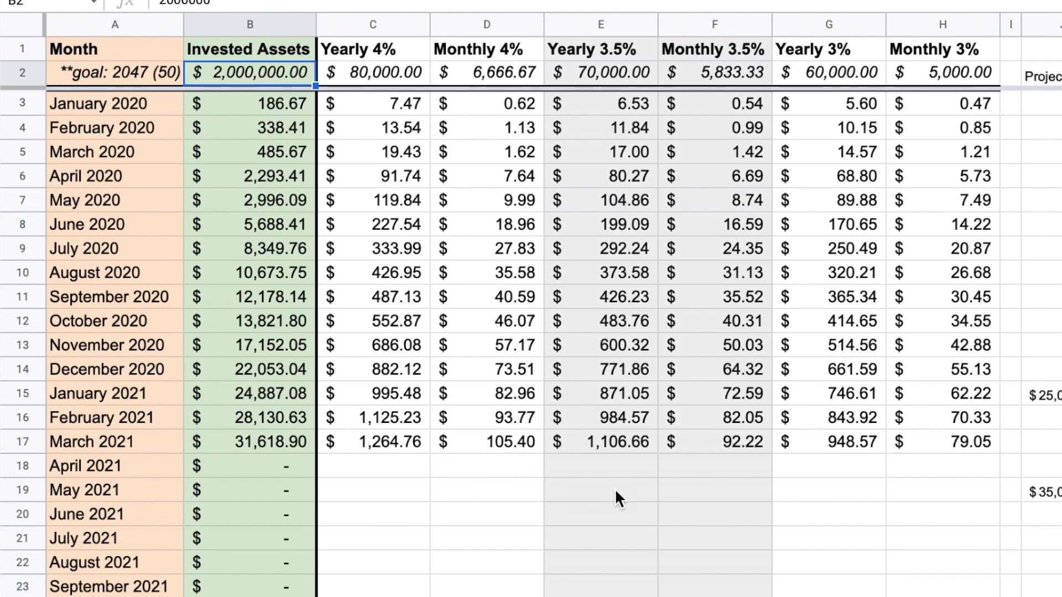